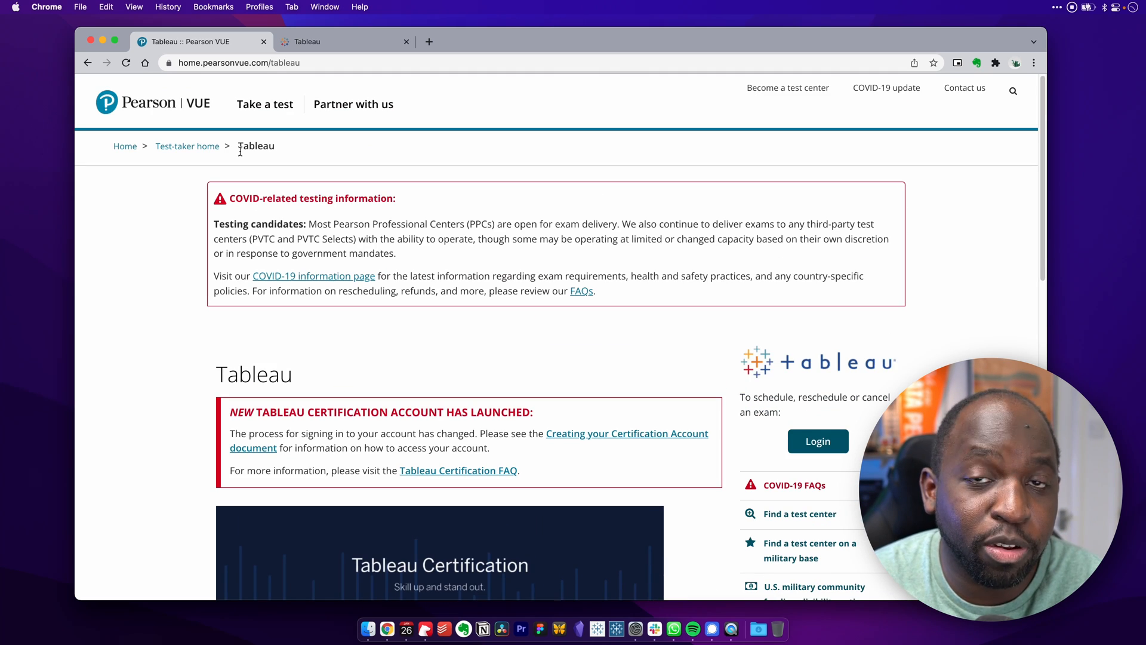
Search Google for 'Tableau perason vue' and open the Tableau – Pearson VUE result
{"action": "type", "text": "Tableau perason vue"}
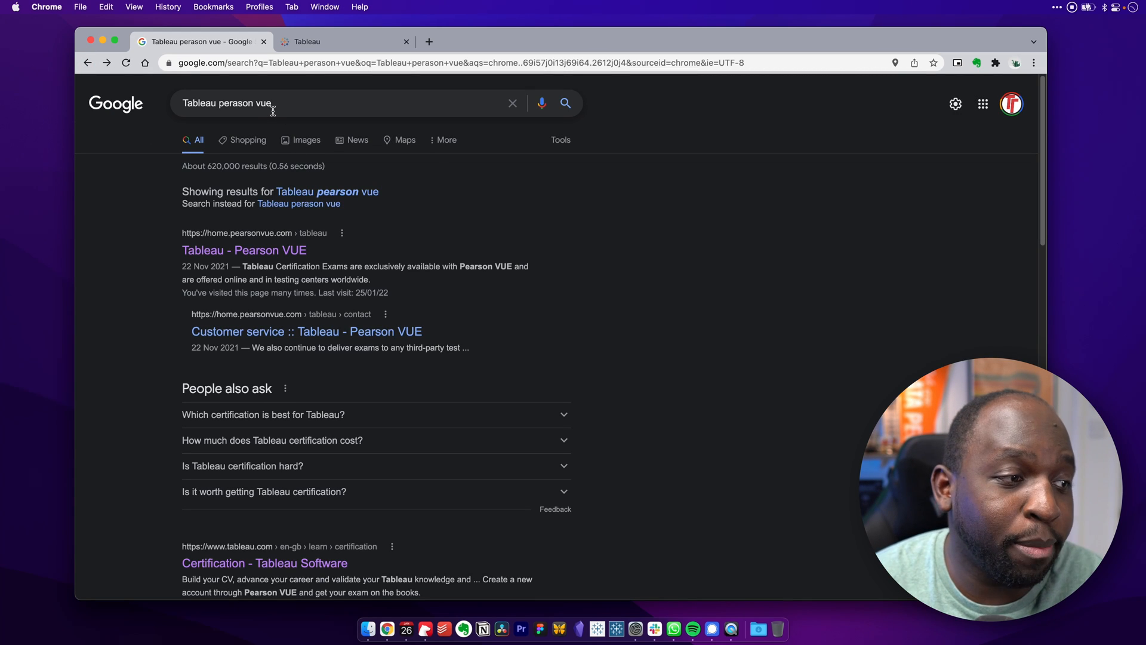
{"action": "left_click", "coordinate": [243, 250]}
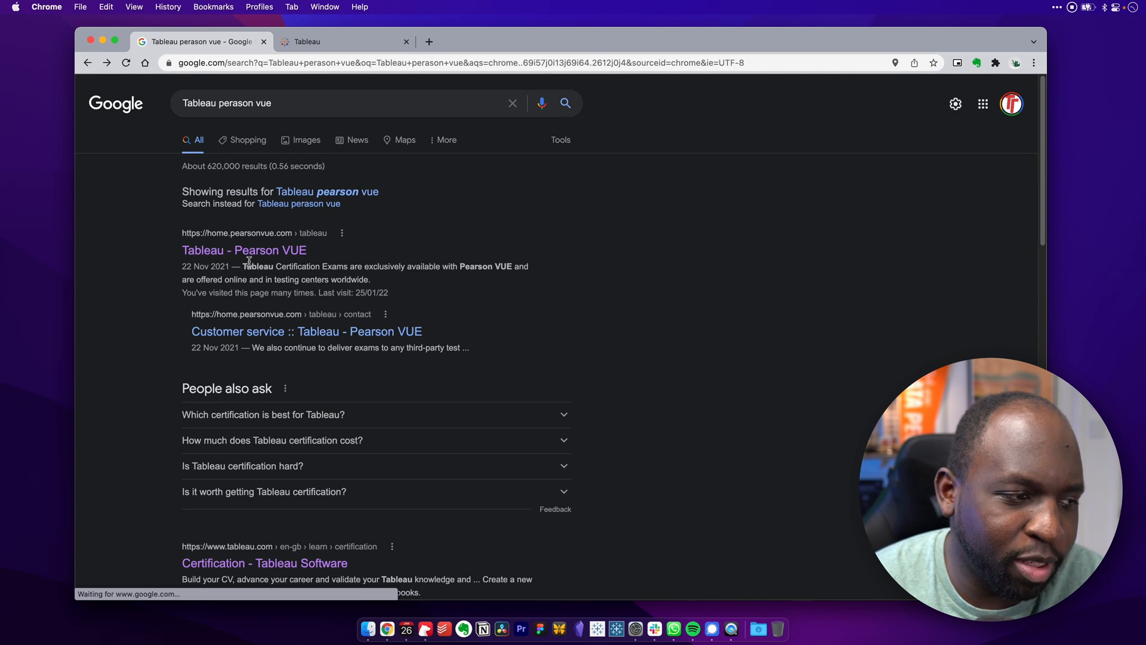
{"action": "left_click", "coordinate": [244, 250]}
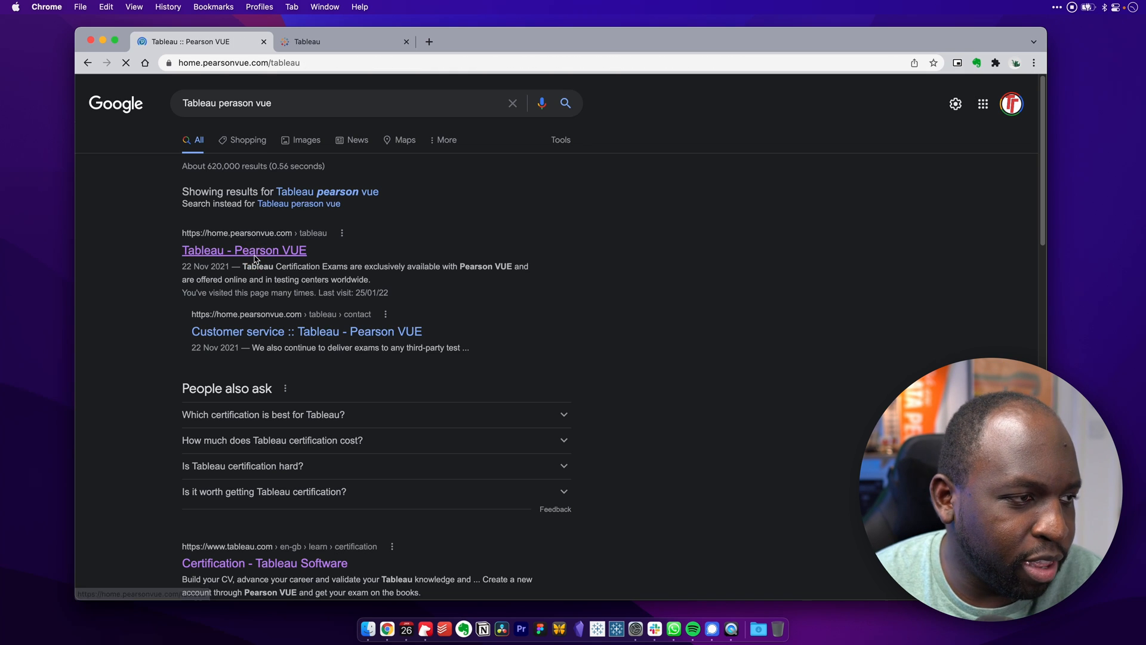
{"action": "left_click", "coordinate": [243, 250]}
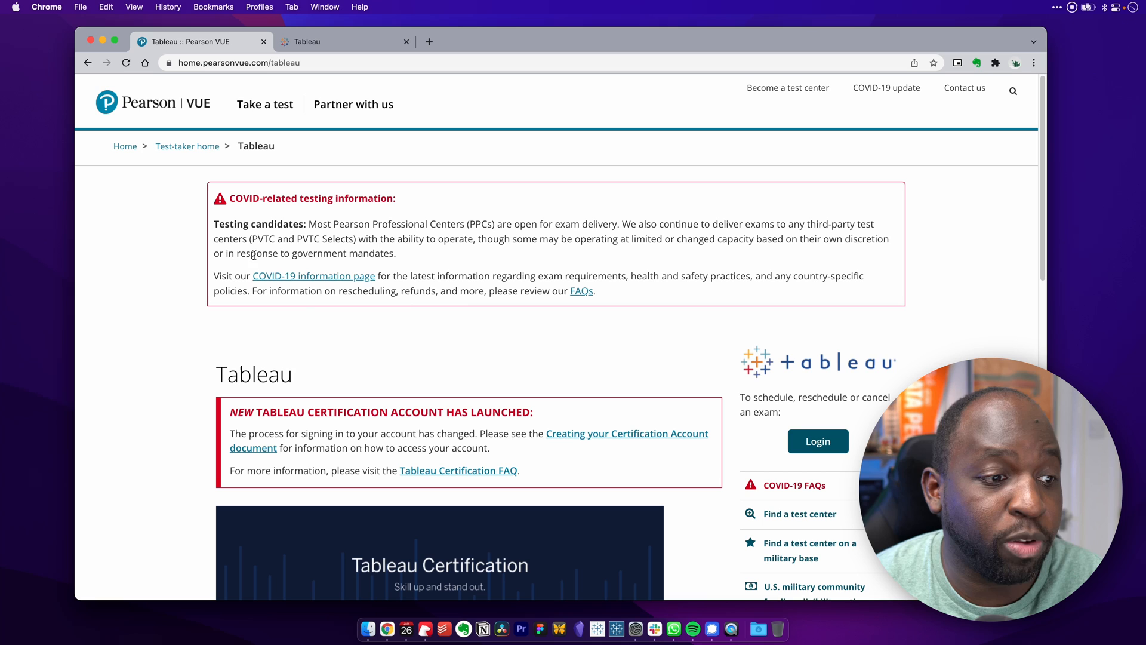
{"action": "mouse_move", "coordinate": [417, 309]}
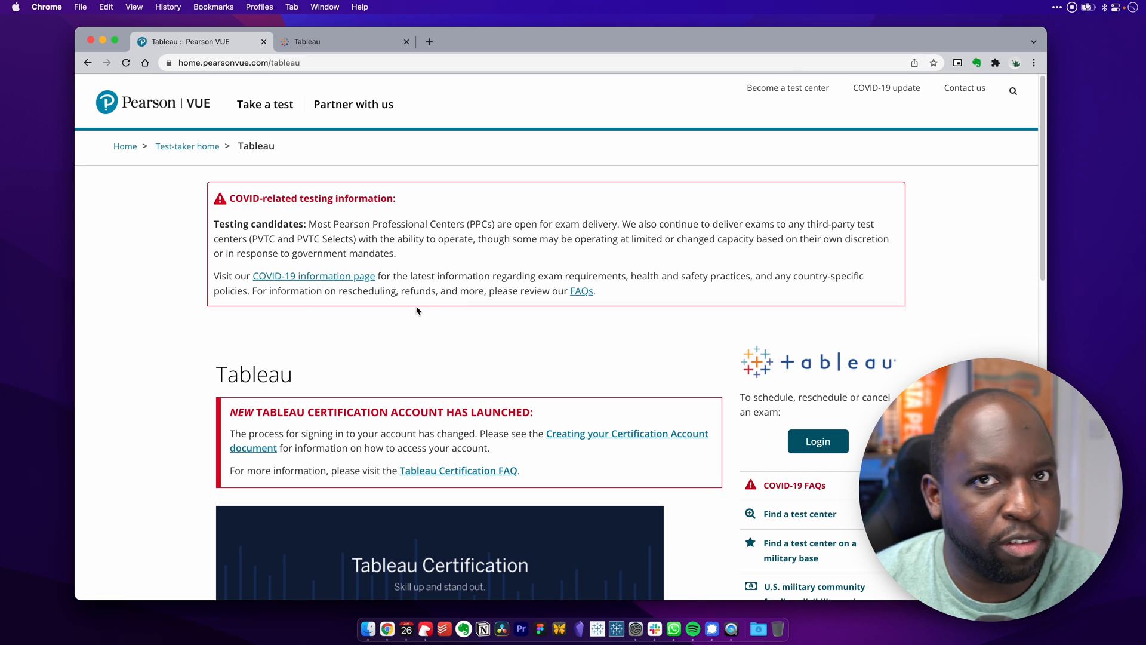
{"action": "mouse_move", "coordinate": [345, 238]}
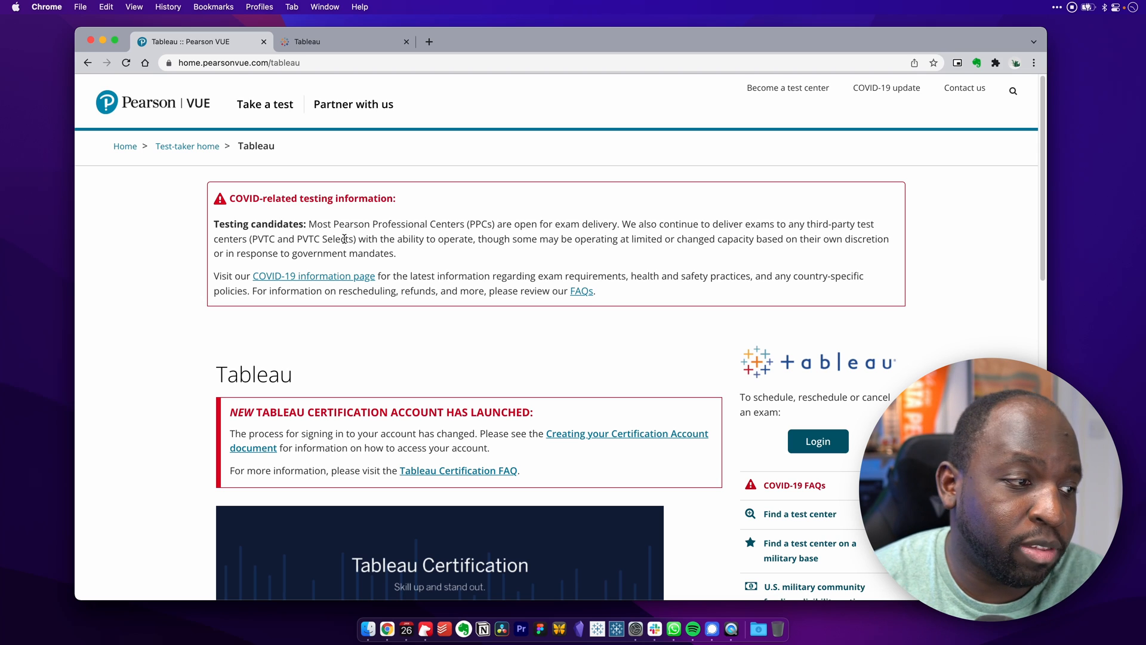
{"action": "scroll", "scroll_direction": "down", "scroll_amount": 3}
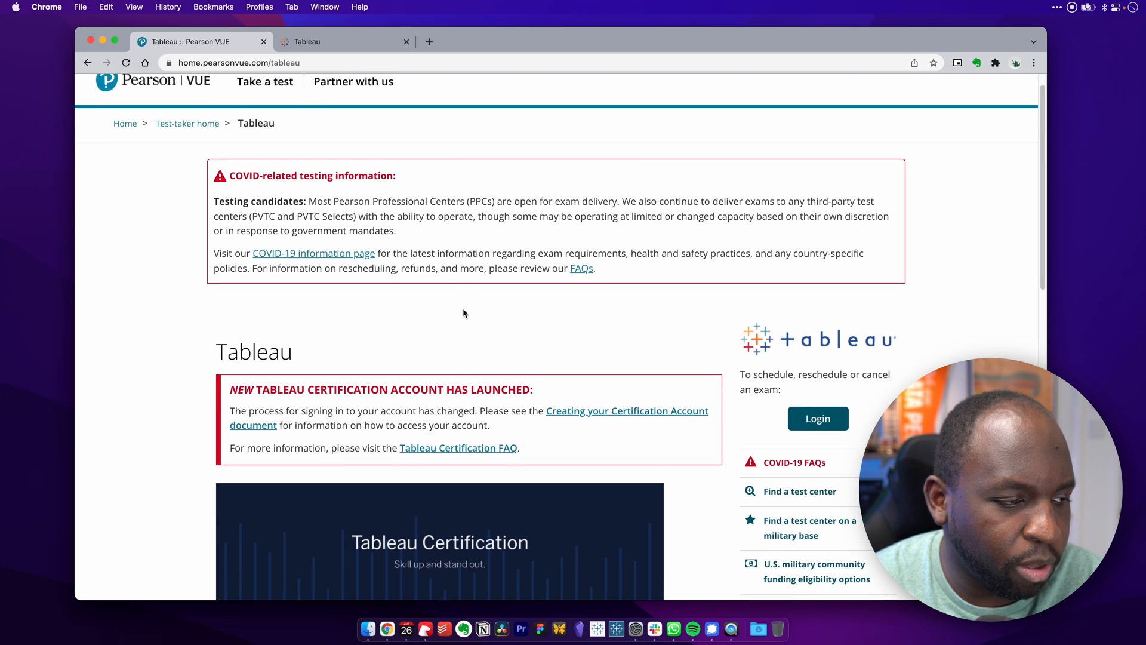
{"action": "scroll", "scroll_direction": "down", "scroll_amount": 3}
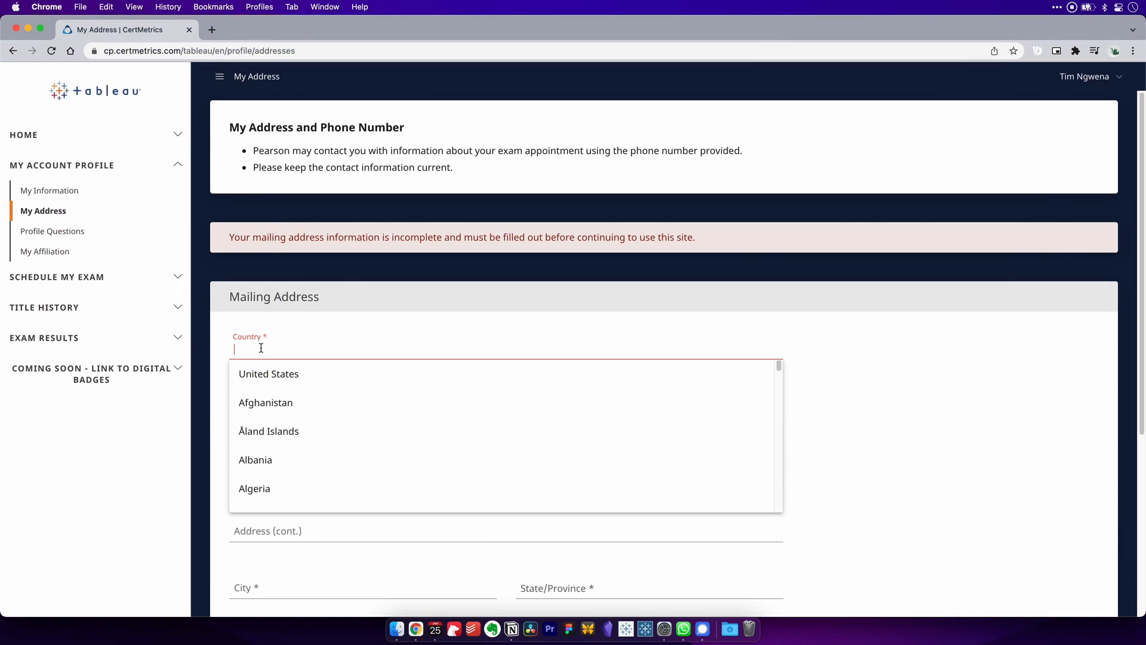
Type 'Unite' in Country, pick United Kingdom, and move to the street Address field
{"action": "type", "text": "Unite"}
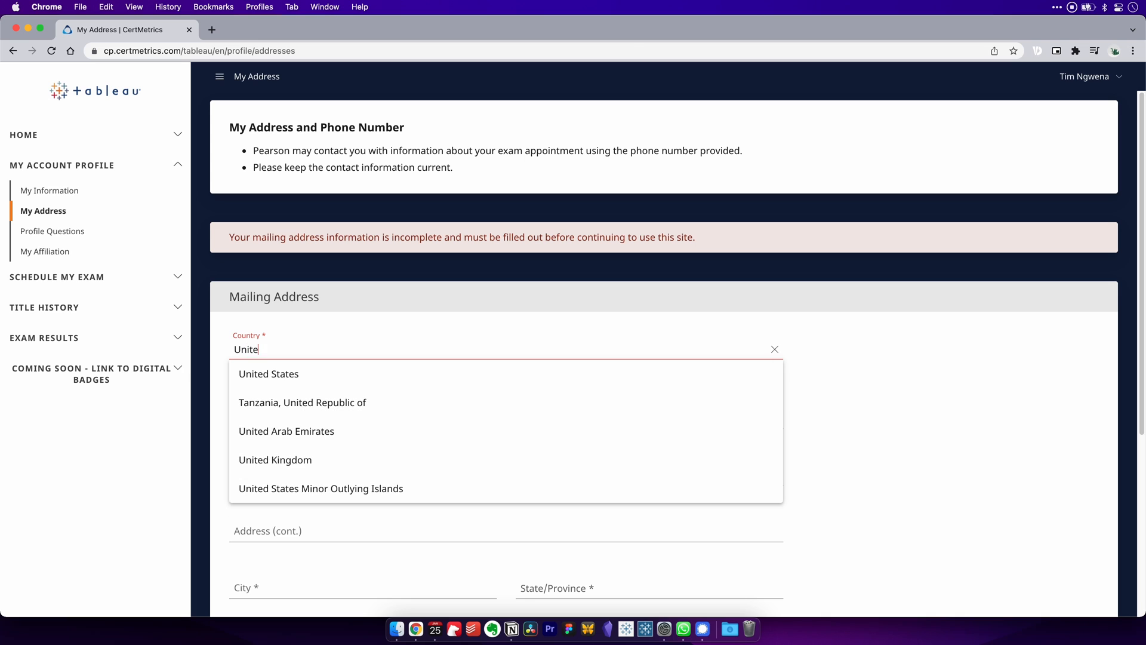
{"action": "left_click", "coordinate": [275, 459]}
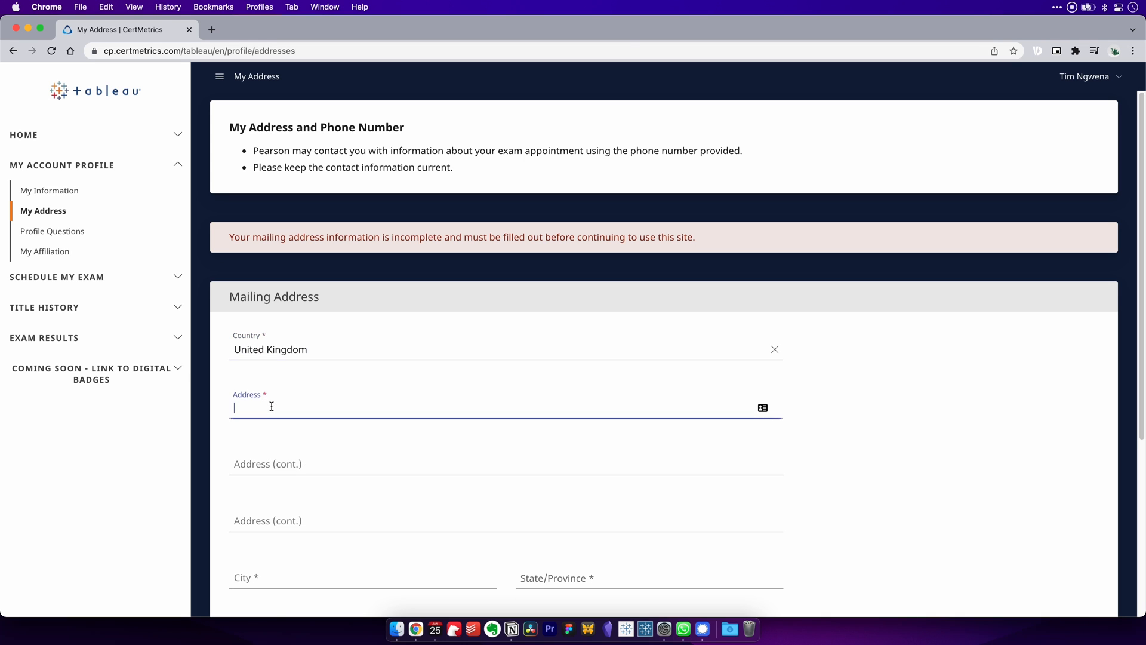
{"action": "left_click", "coordinate": [47, 251]}
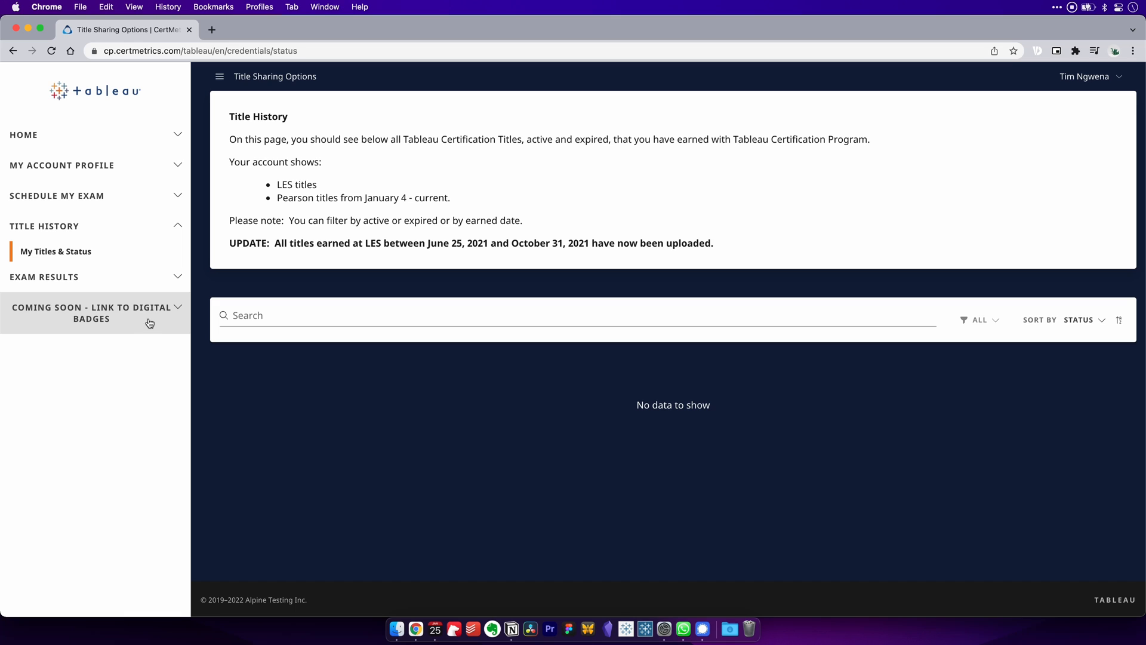
Expand Exam Results and open Title History listing Desktop Specialist and Certified Data Analyst
{"action": "left_click", "coordinate": [44, 277]}
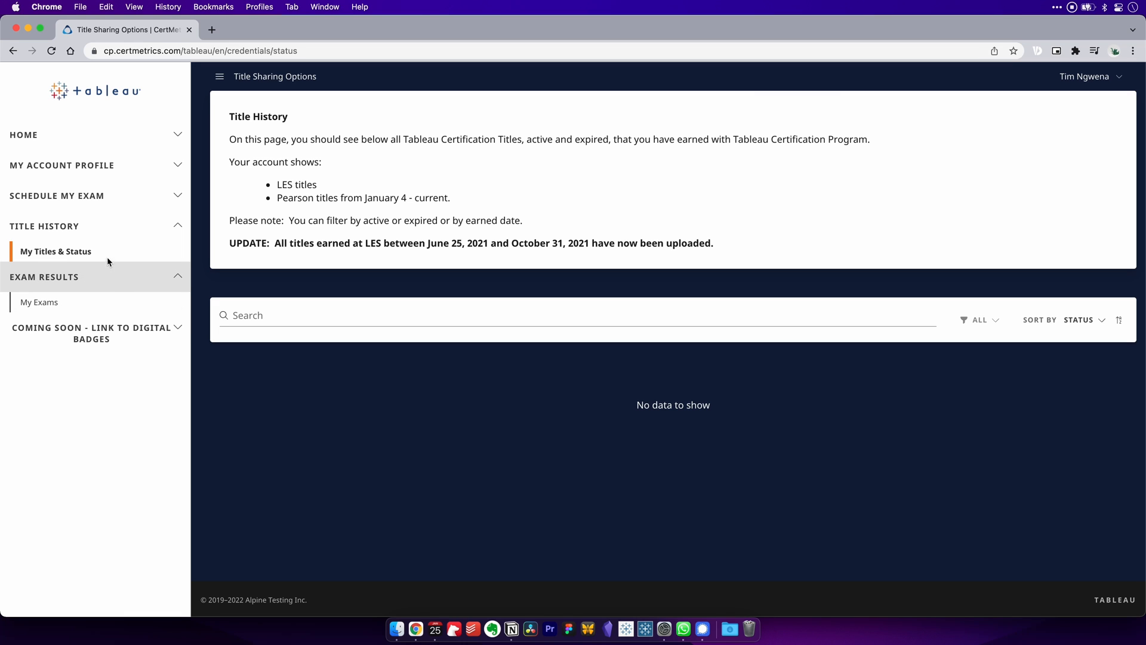
{"action": "left_click", "coordinate": [39, 302]}
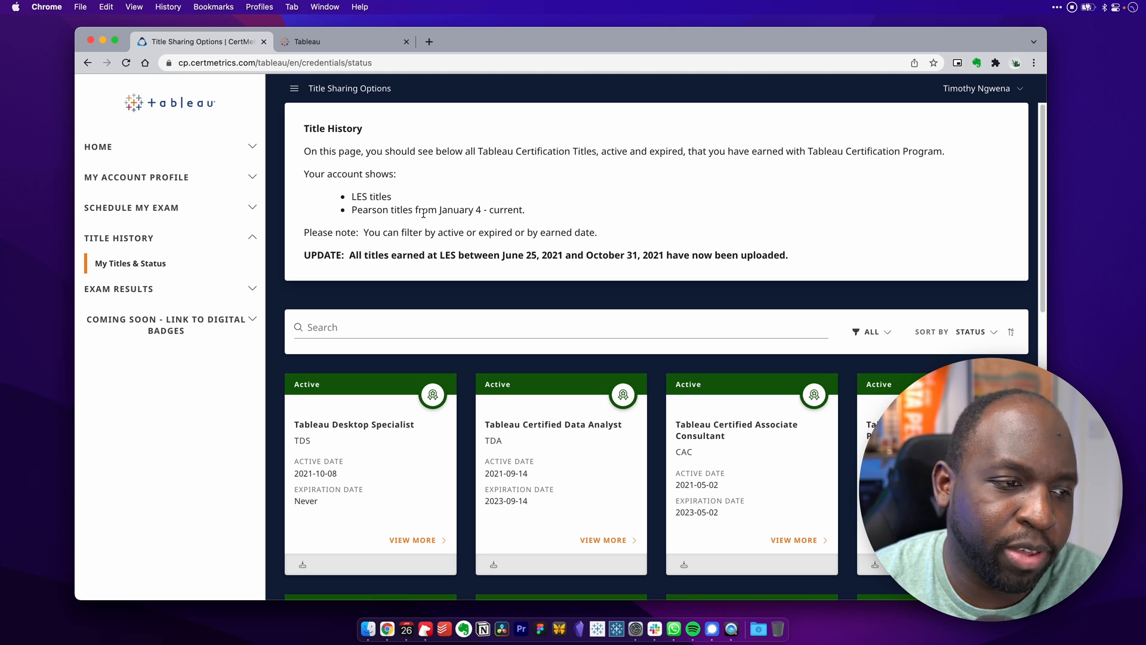
{"action": "left_click", "coordinate": [344, 41]}
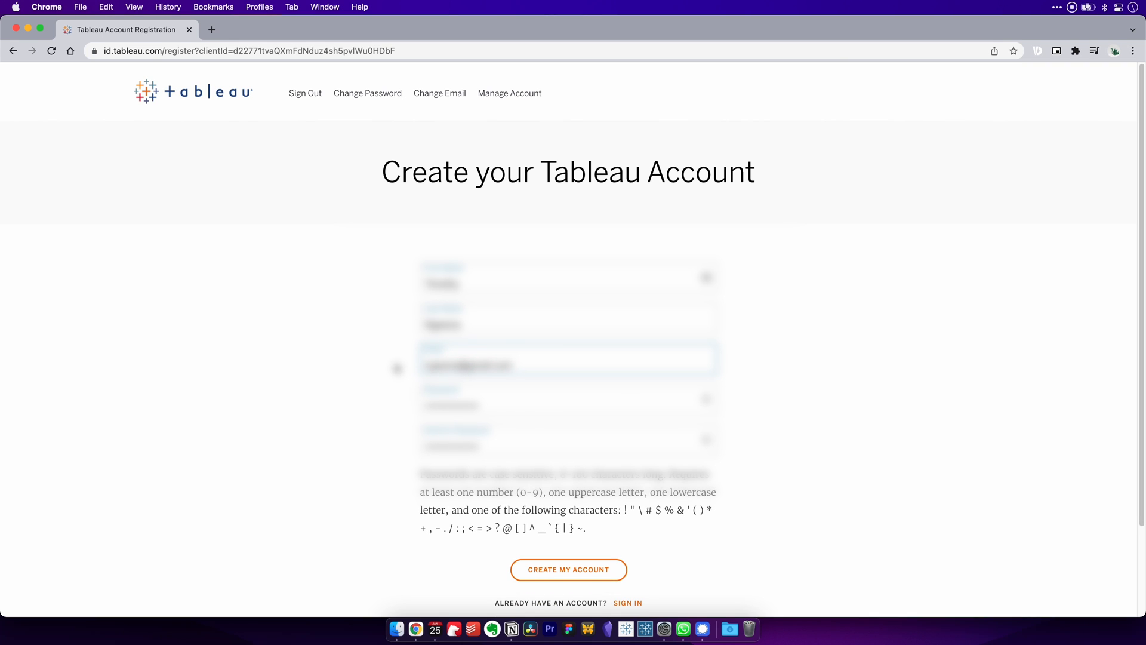
Scroll the MyTableau home page with Online, Public, Community and eLearning links
{"action": "scroll", "scroll_direction": "down", "scroll_amount": 3}
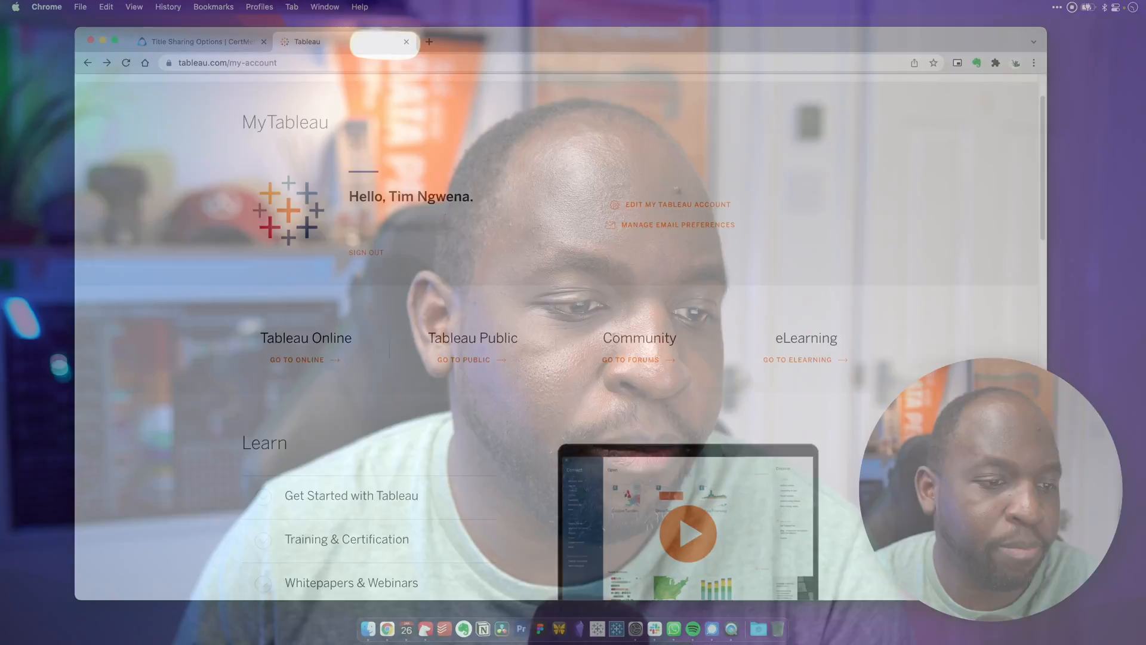
Switch back to the CertMetrics tab showing active titles like Tableau Desktop Specialist
{"action": "left_click", "coordinate": [197, 42]}
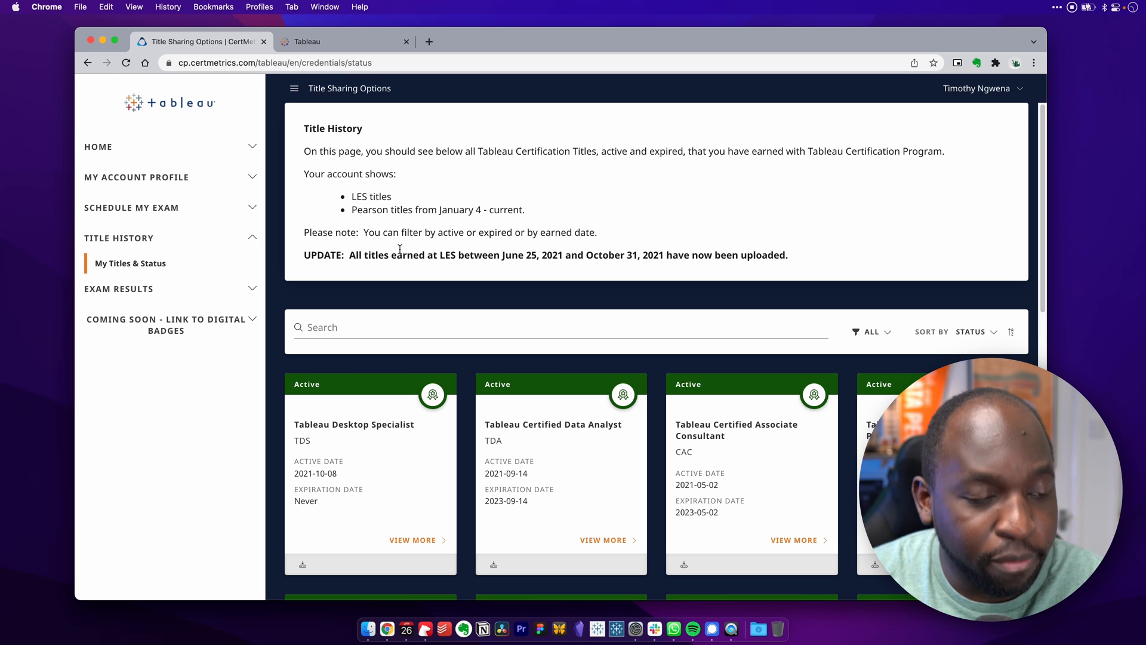
{"action": "mouse_move", "coordinate": [449, 271]}
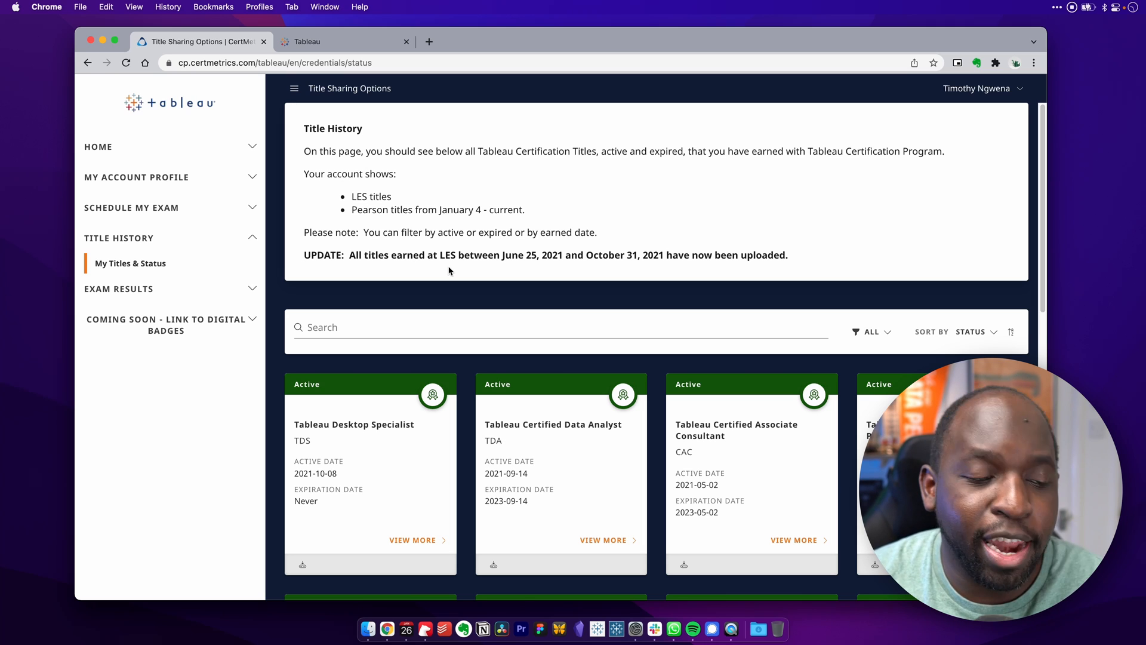
{"action": "mouse_move", "coordinate": [471, 291]}
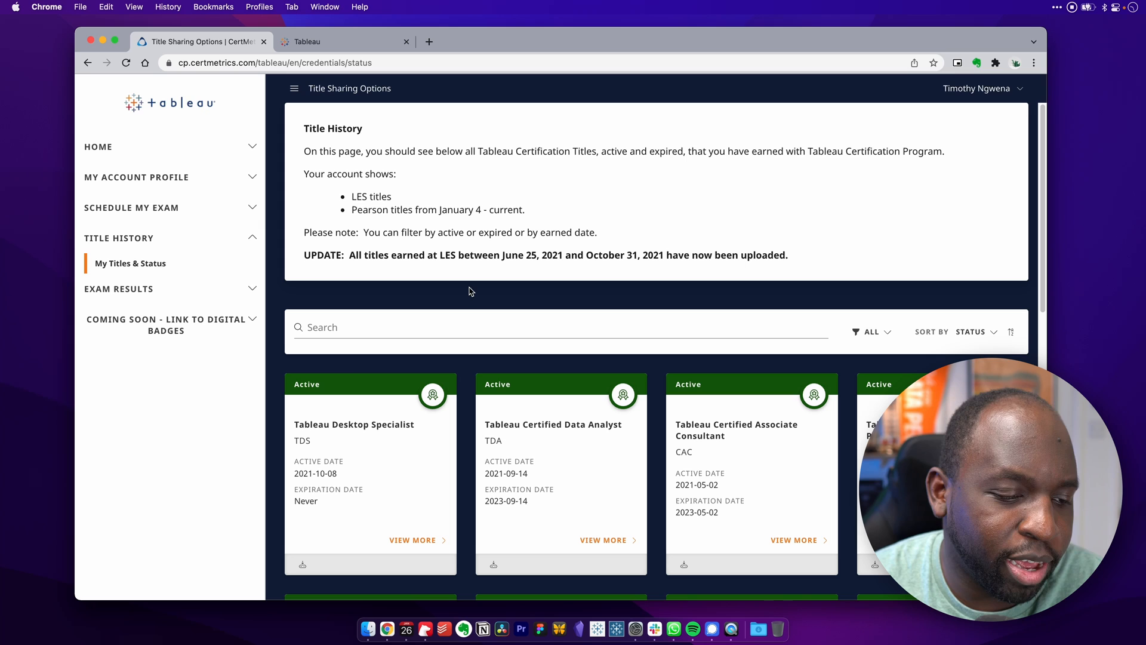
{"action": "mouse_move", "coordinate": [583, 343]}
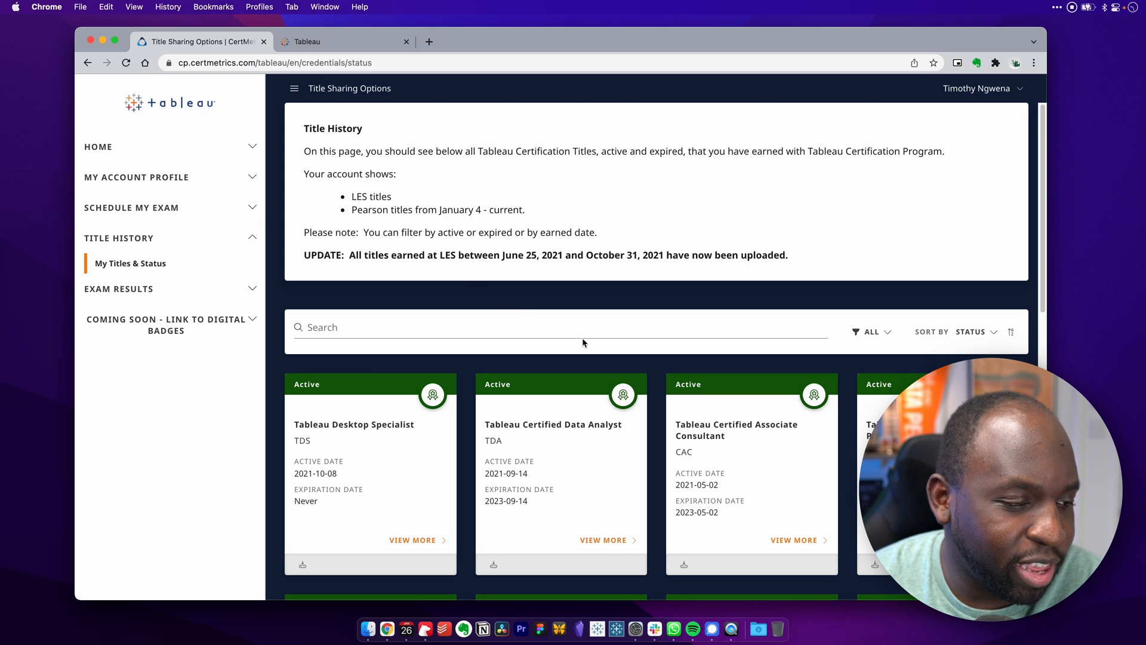
{"action": "scroll", "scroll_direction": "down", "scroll_amount": 3}
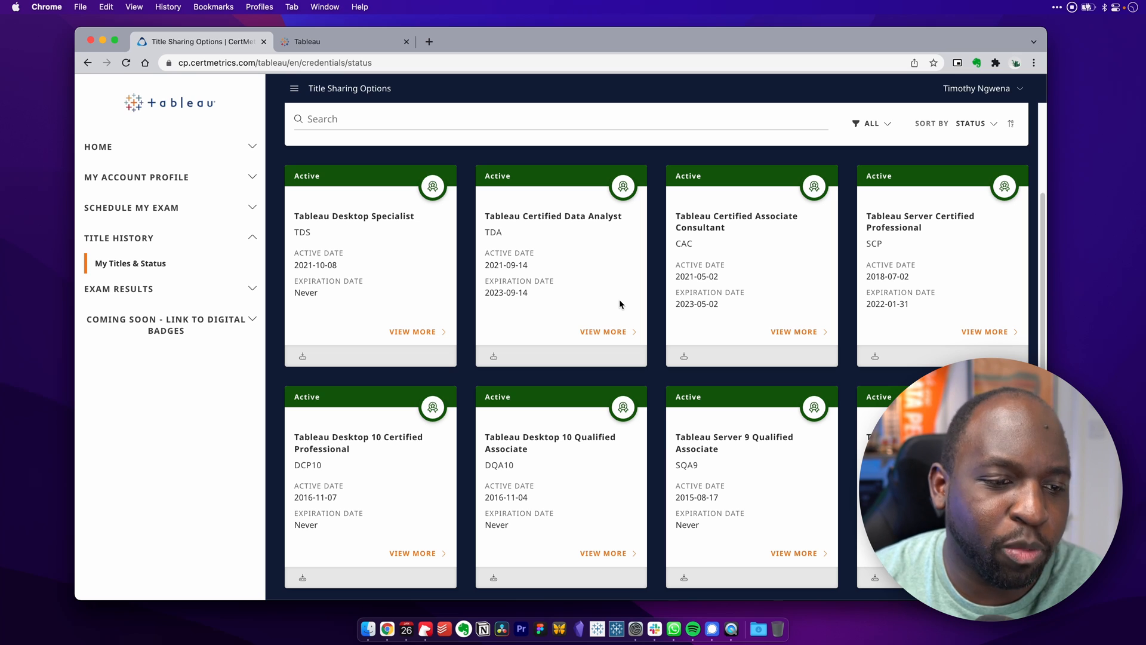
{"action": "scroll", "scroll_direction": "down", "scroll_amount": 3}
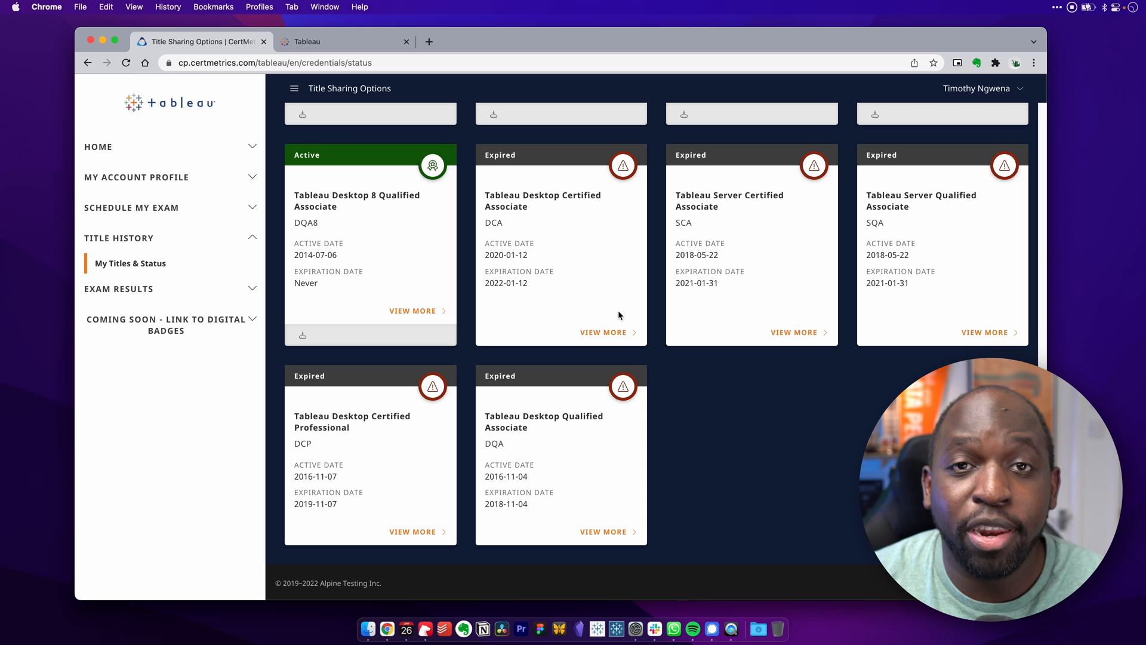
{"action": "scroll", "scroll_direction": "down", "scroll_amount": 3}
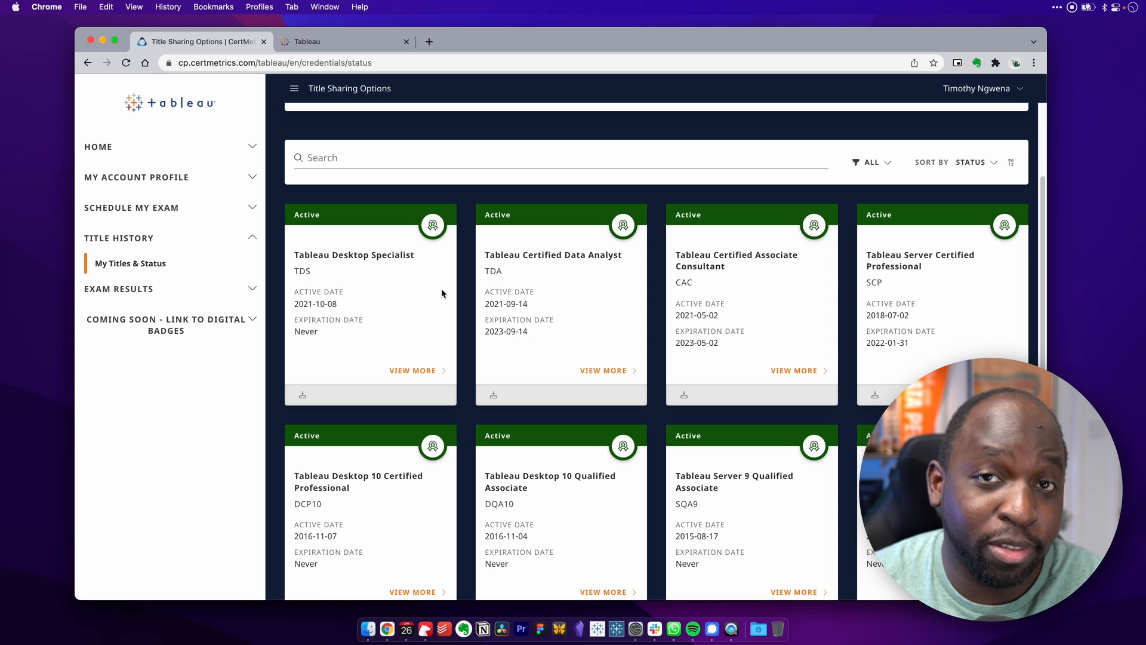
{"action": "mouse_move", "coordinate": [549, 274]}
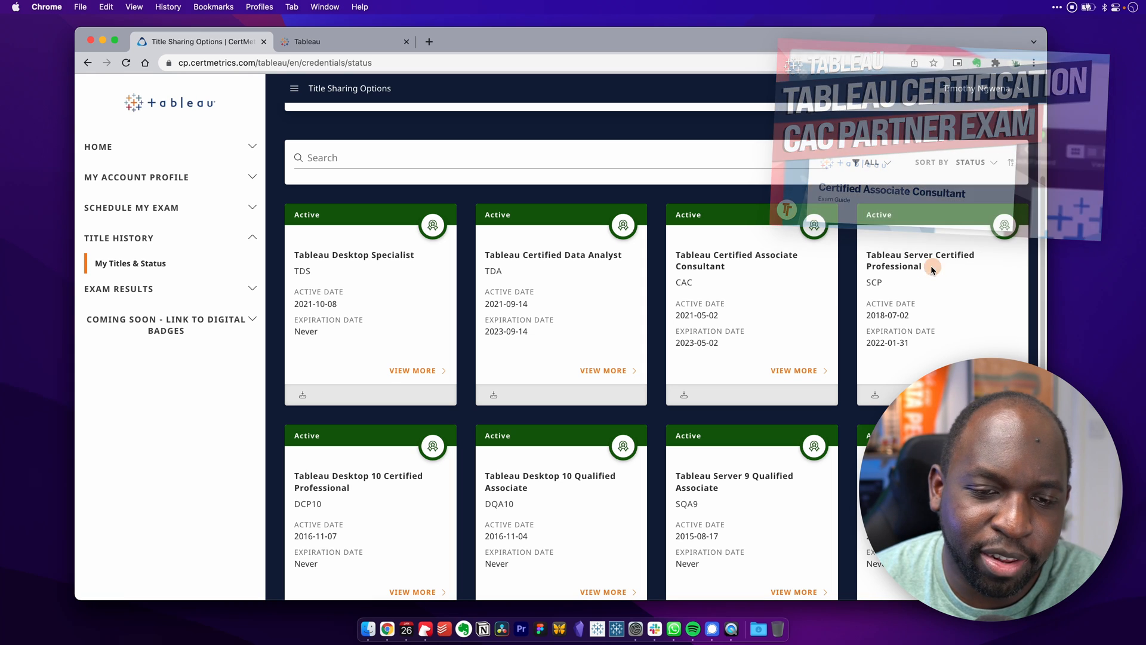
{"action": "double_click", "coordinate": [921, 260]}
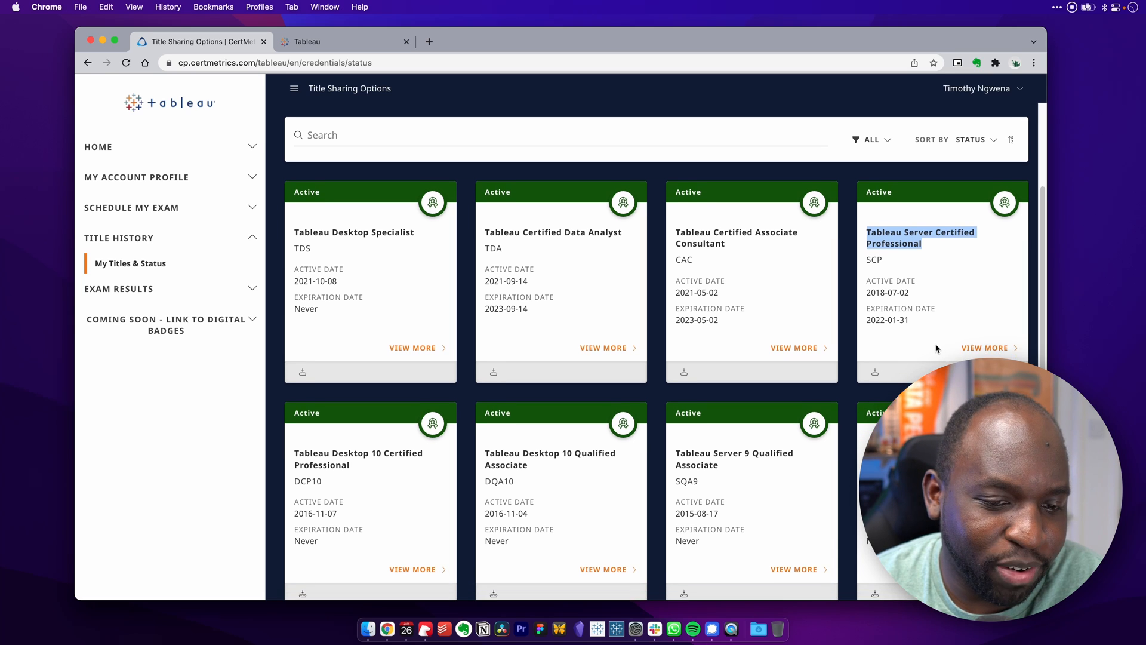
{"action": "scroll", "scroll_direction": "down", "scroll_amount": 3}
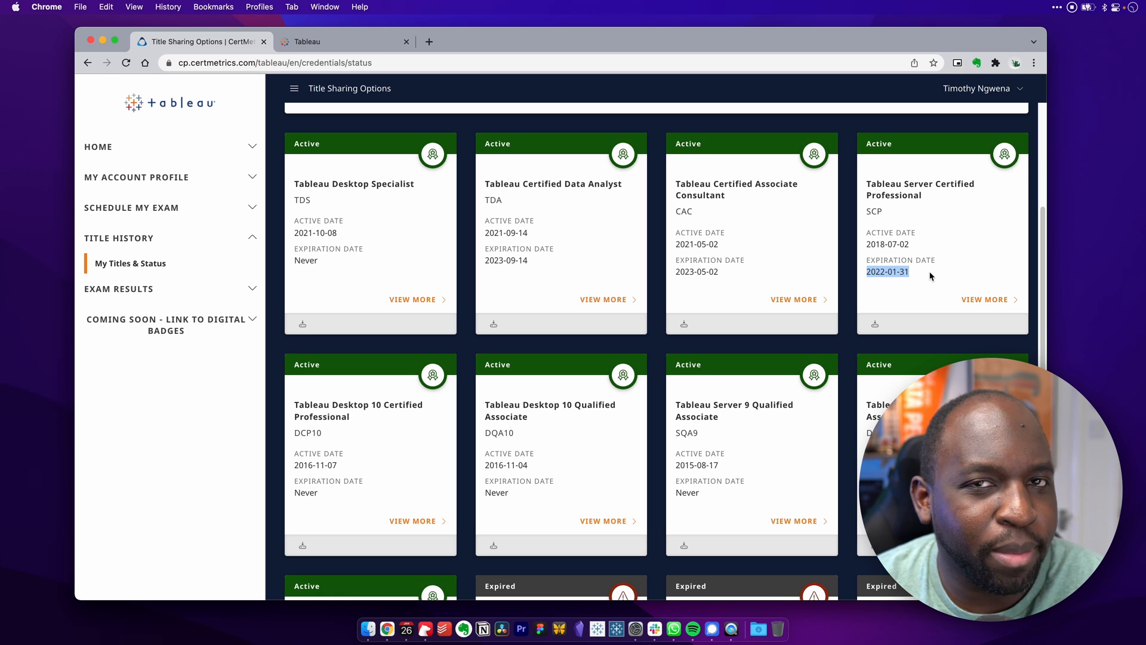
{"action": "left_click", "coordinate": [923, 272]}
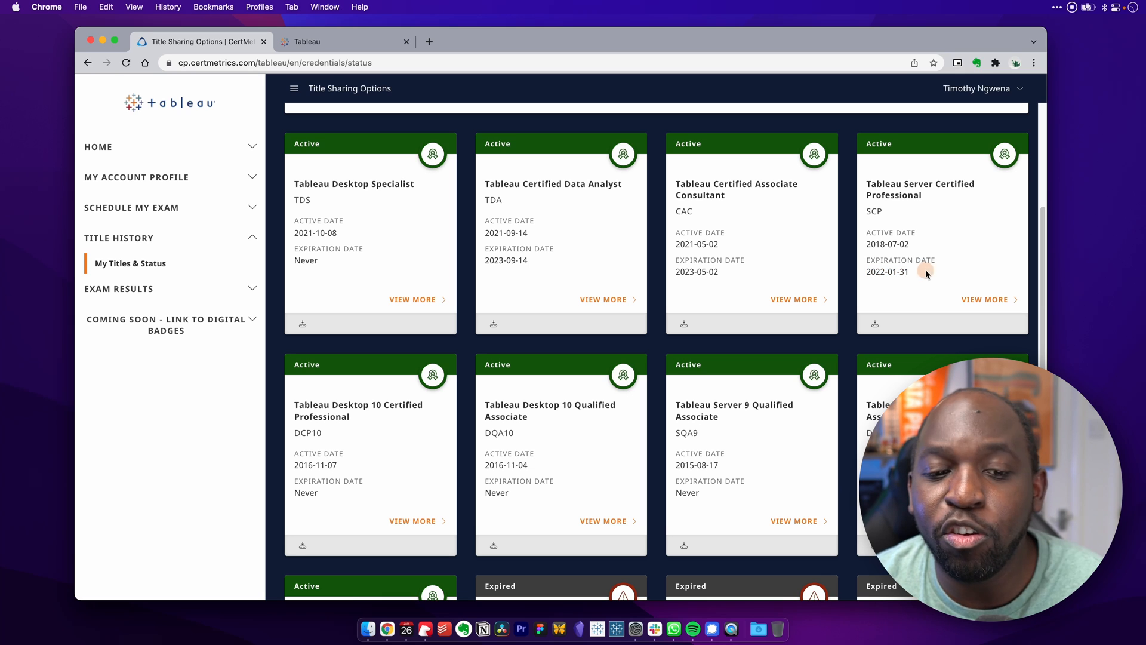
{"action": "double_click", "coordinate": [888, 271]}
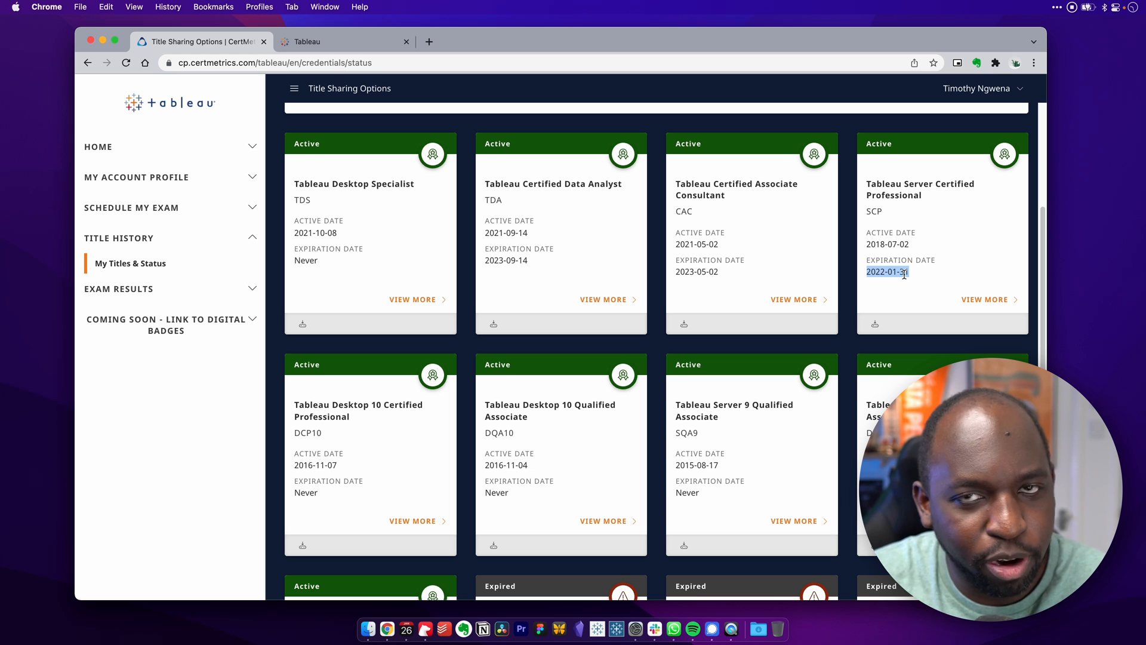
{"action": "scroll", "scroll_direction": "down", "scroll_amount": 3}
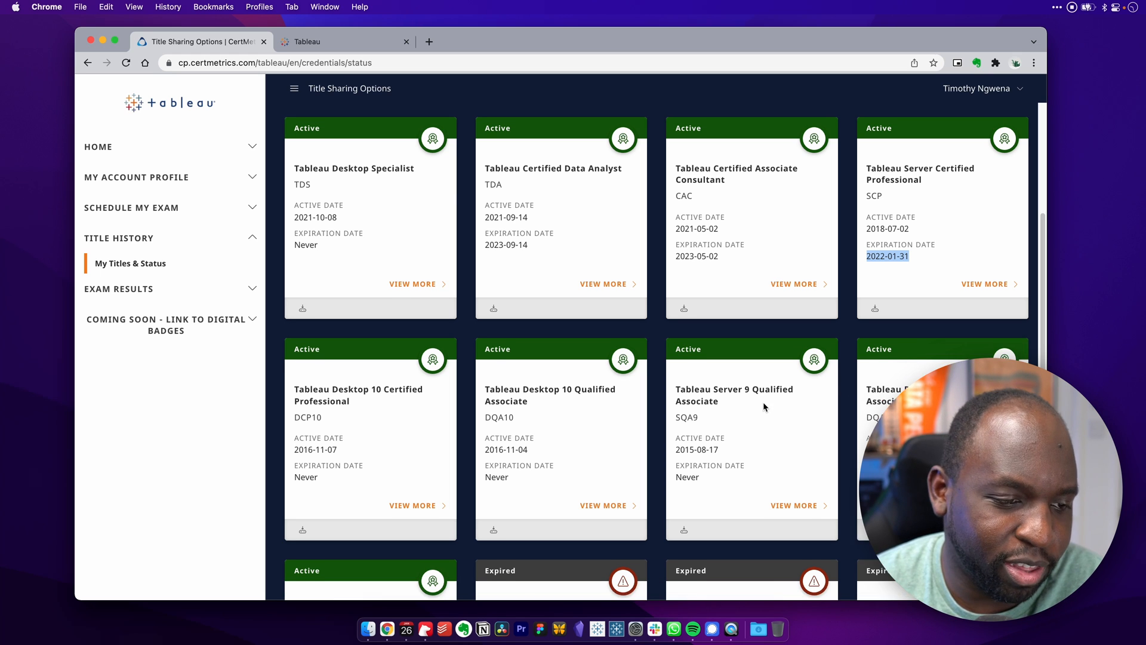
{"action": "scroll", "scroll_direction": "down", "scroll_amount": 3}
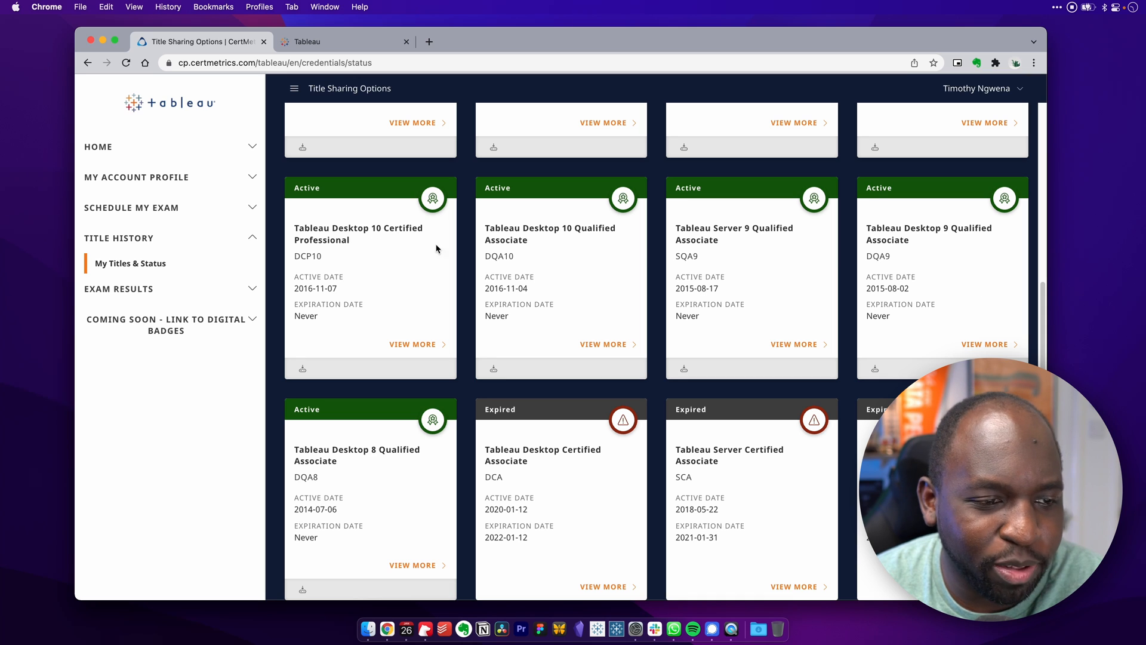
{"action": "mouse_move", "coordinate": [352, 473]}
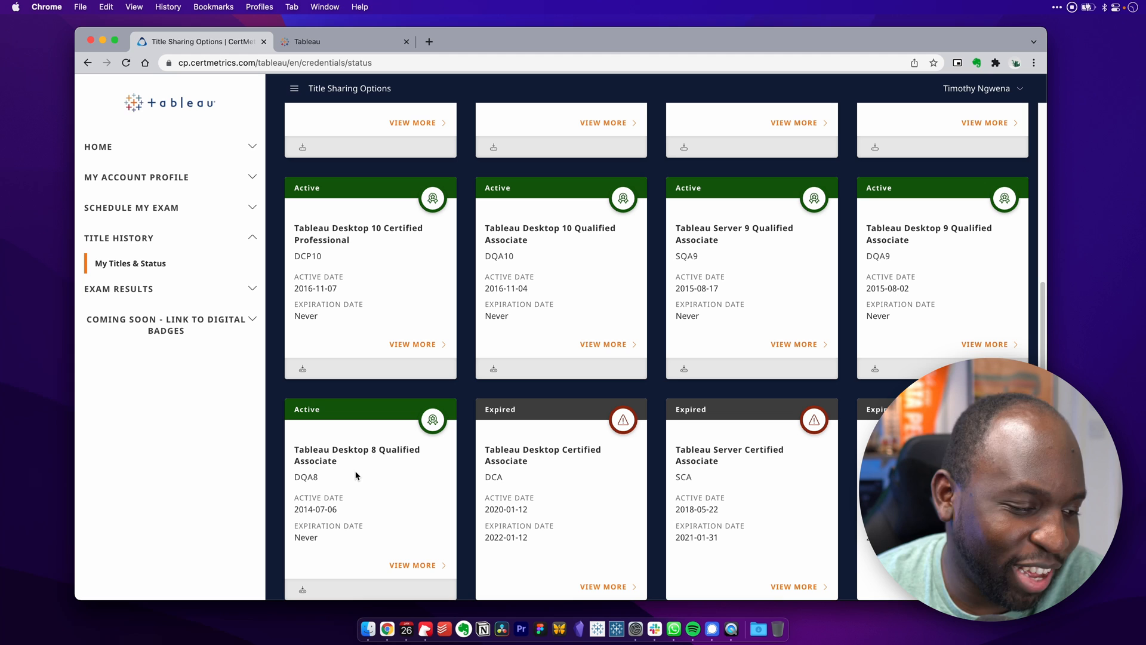
{"action": "scroll", "scroll_direction": "down", "scroll_amount": 3}
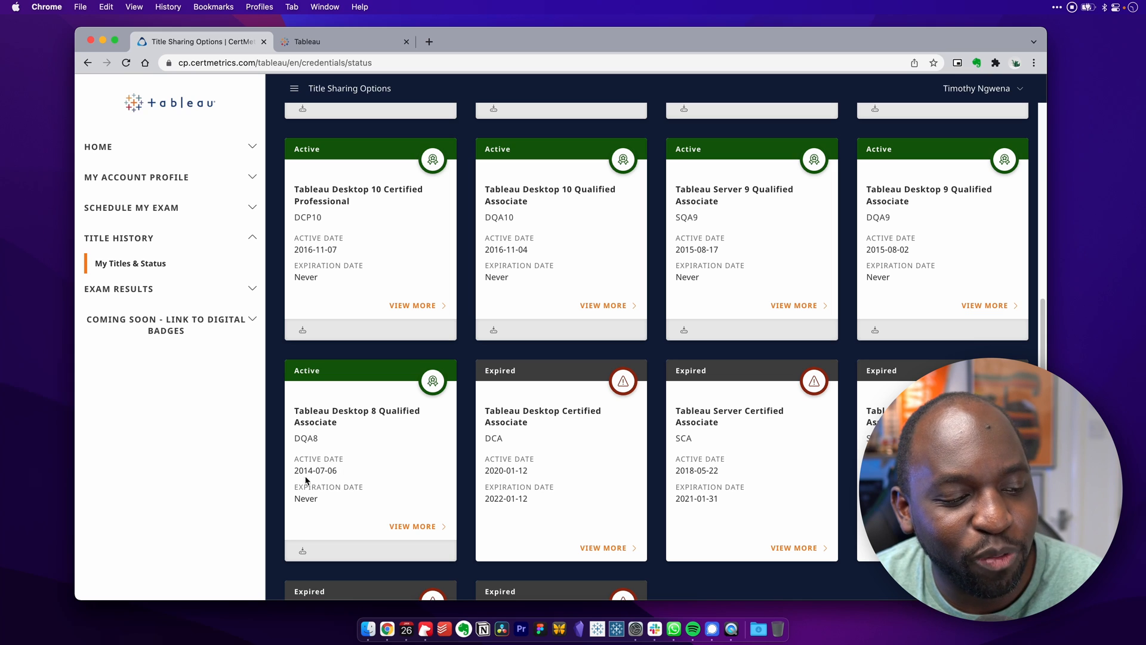
{"action": "scroll", "scroll_direction": "down", "scroll_amount": 3}
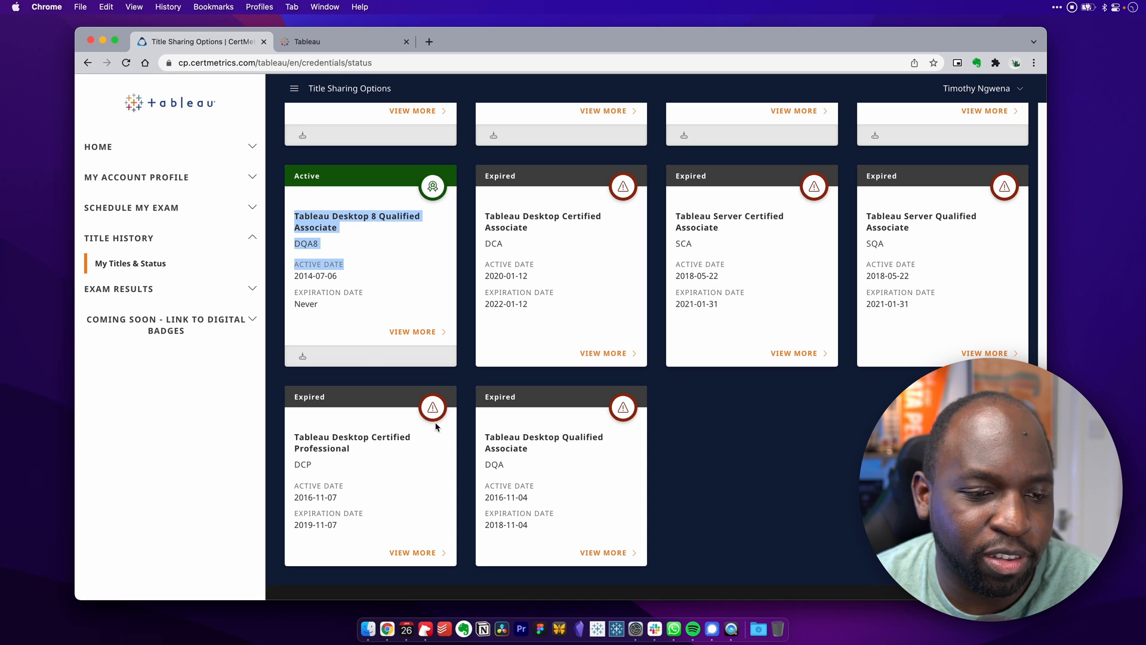
{"action": "mouse_move", "coordinate": [672, 397]}
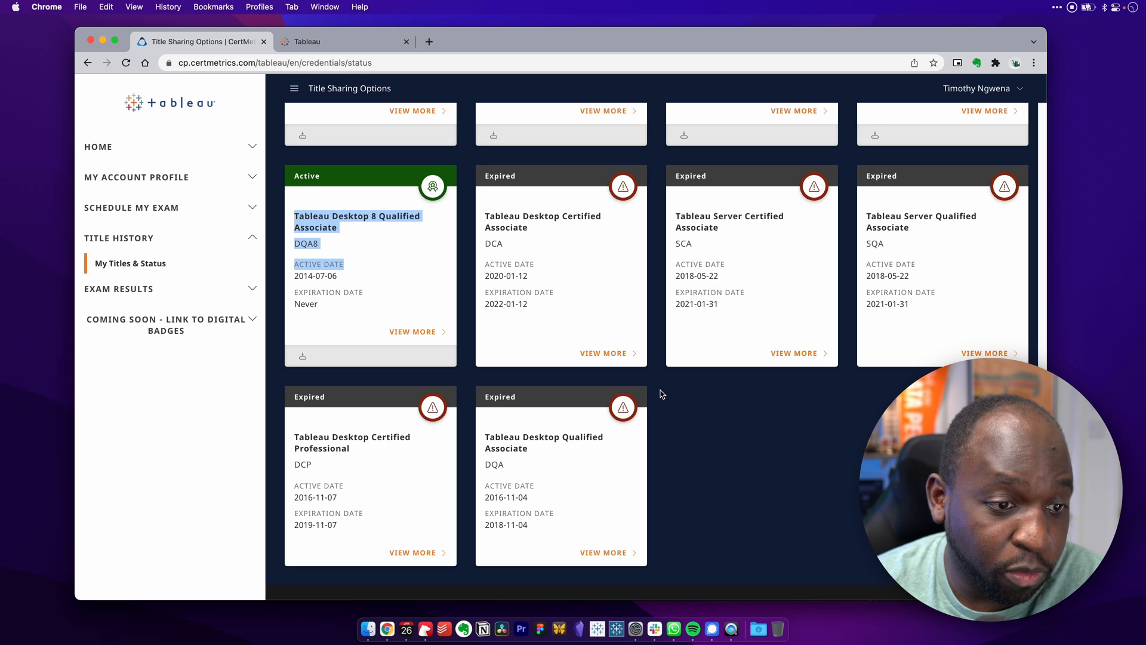
{"action": "scroll", "scroll_direction": "down", "scroll_amount": 3}
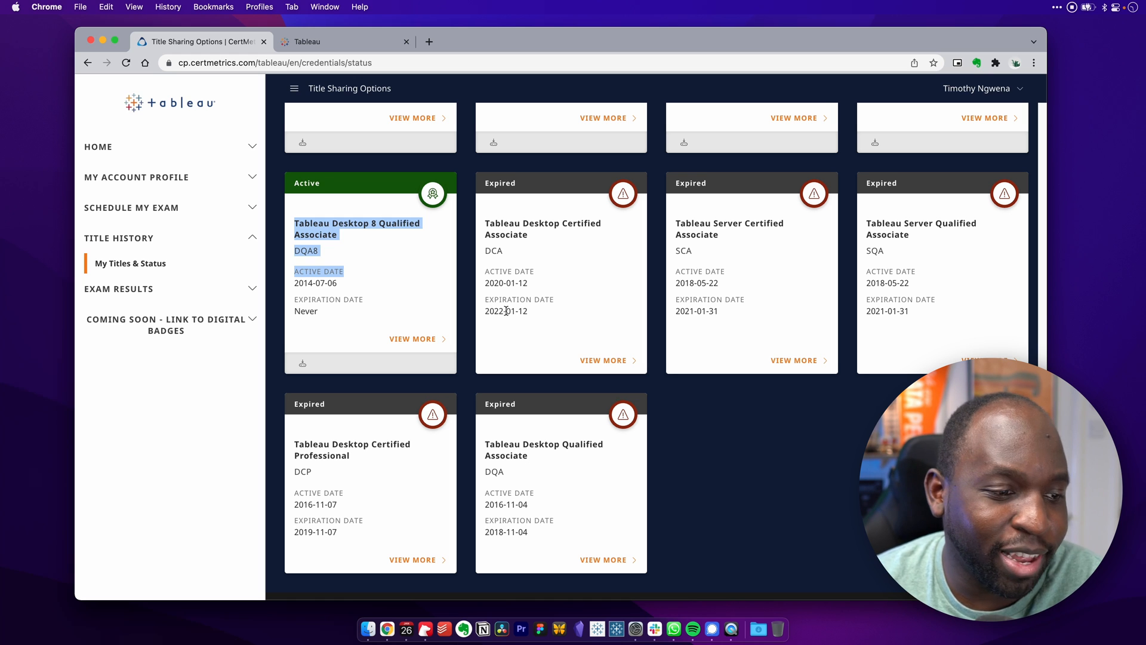
{"action": "mouse_move", "coordinate": [520, 256]}
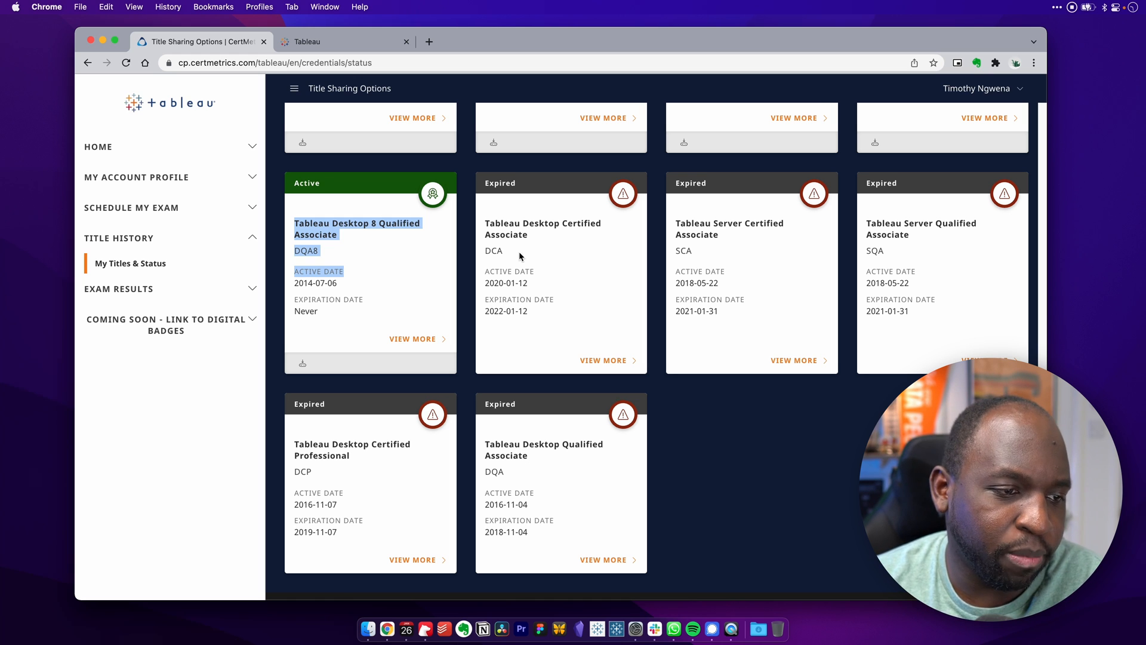
{"action": "mouse_move", "coordinate": [713, 256]}
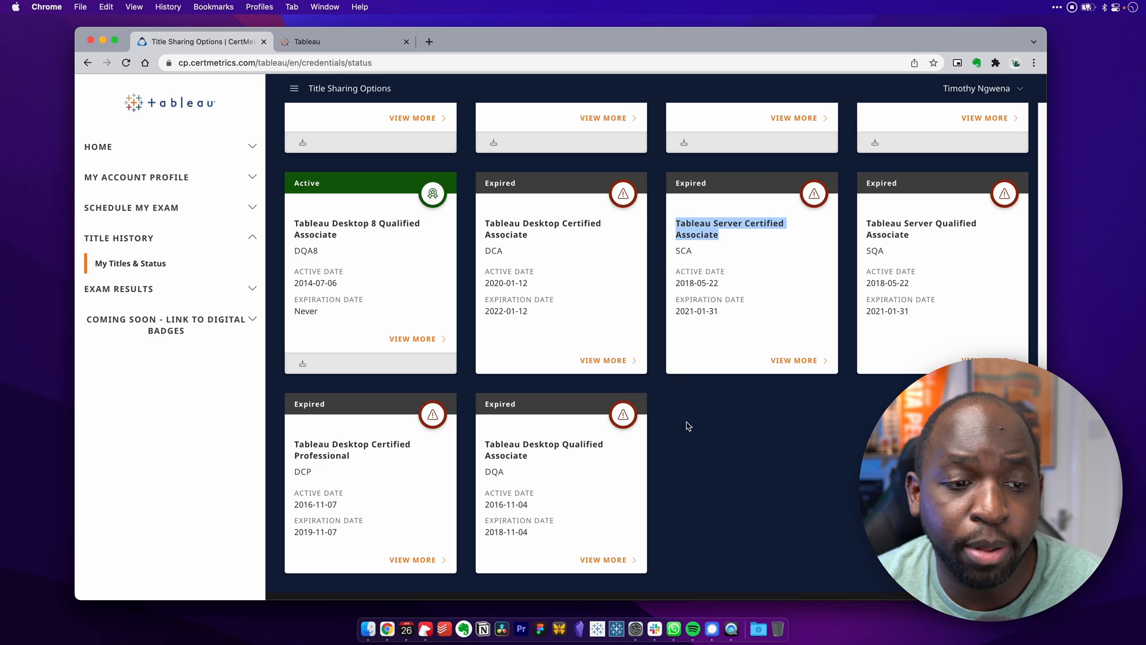
{"action": "mouse_move", "coordinate": [687, 422]}
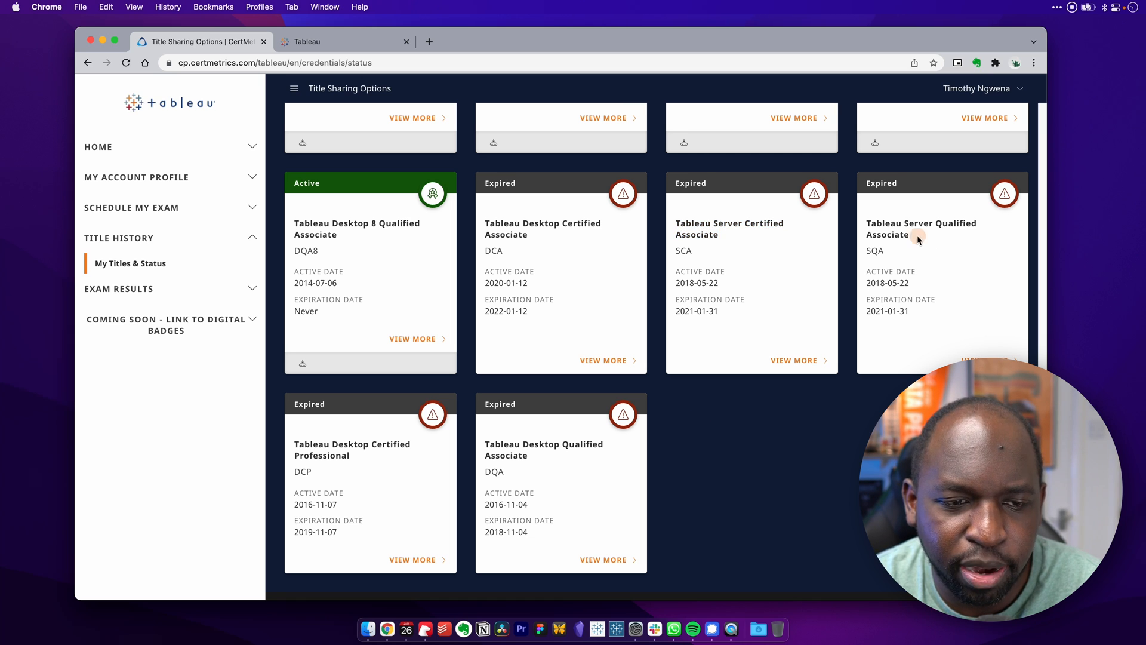
{"action": "double_click", "coordinate": [920, 228]}
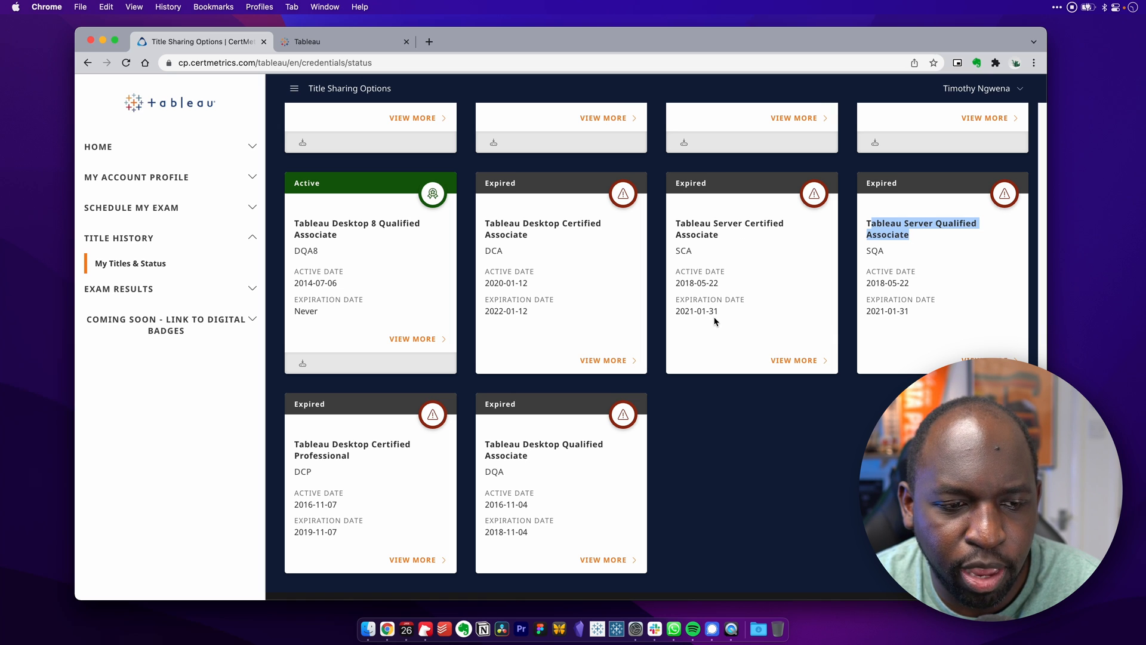
{"action": "mouse_move", "coordinate": [902, 262]}
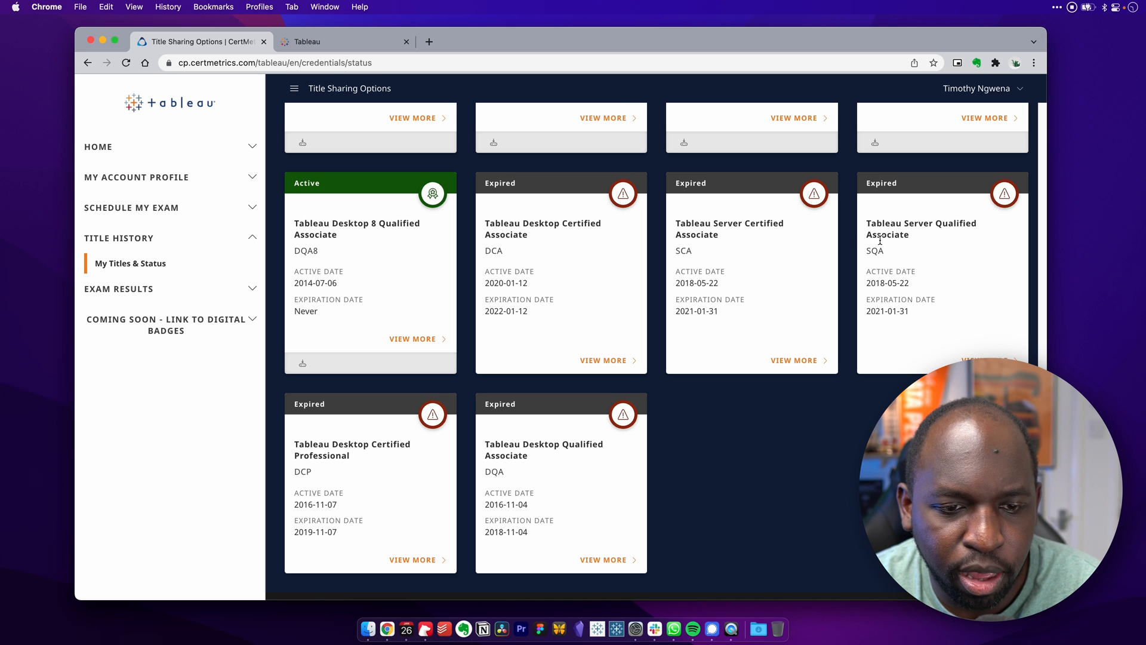
{"action": "mouse_move", "coordinate": [695, 250]}
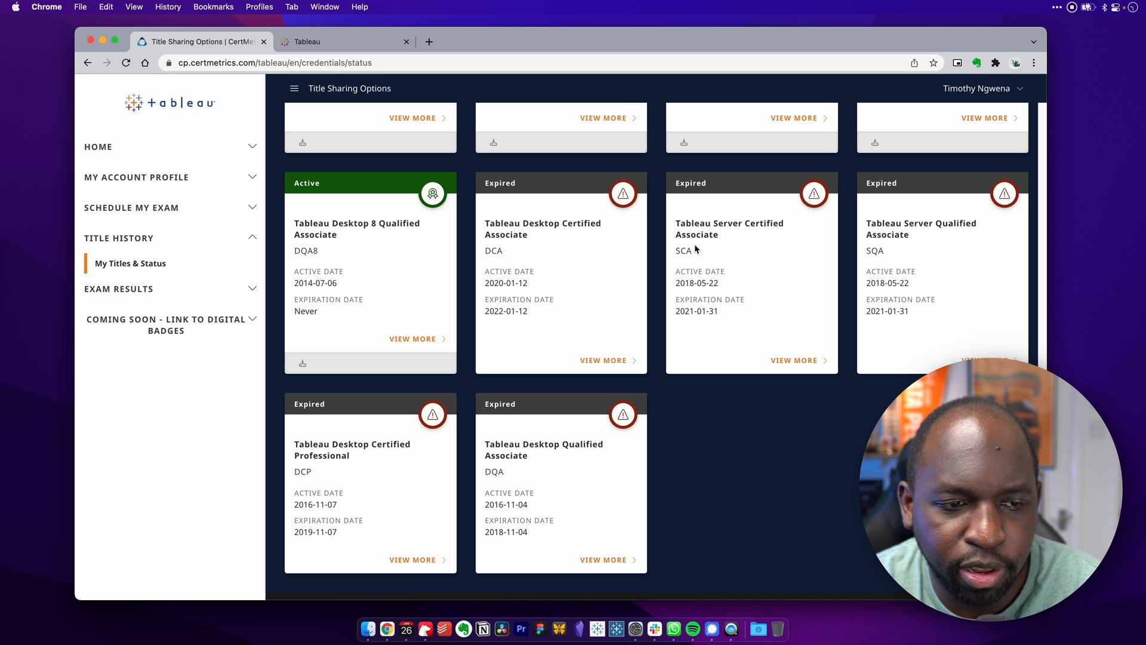
{"action": "scroll", "scroll_direction": "down", "scroll_amount": 3}
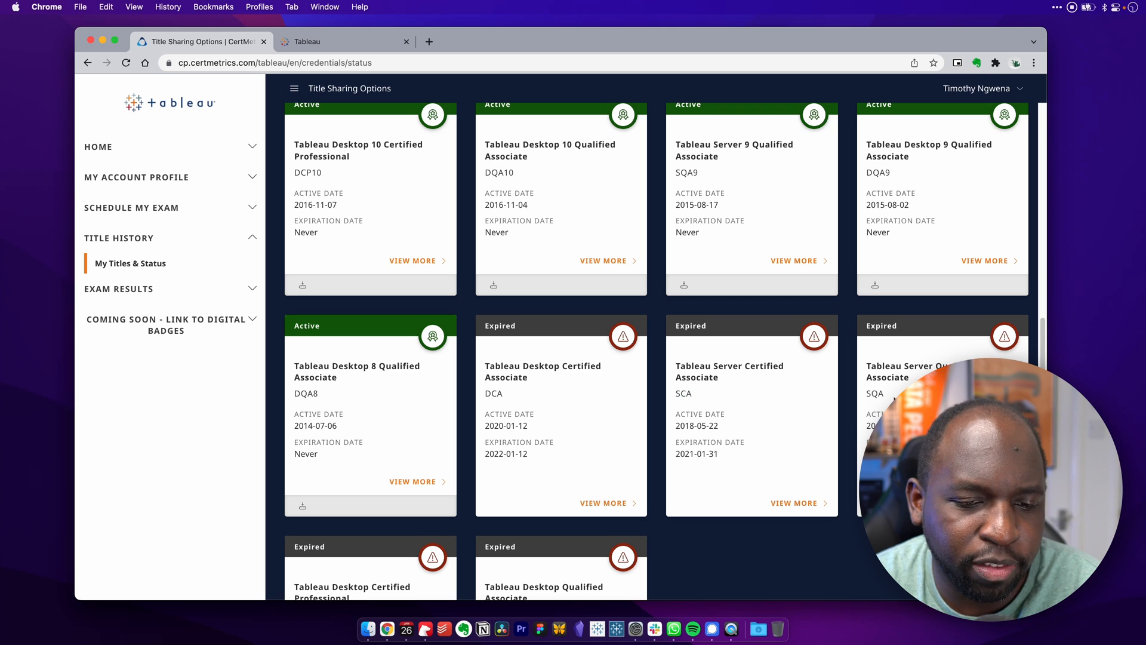
{"action": "scroll", "scroll_direction": "down", "scroll_amount": 3}
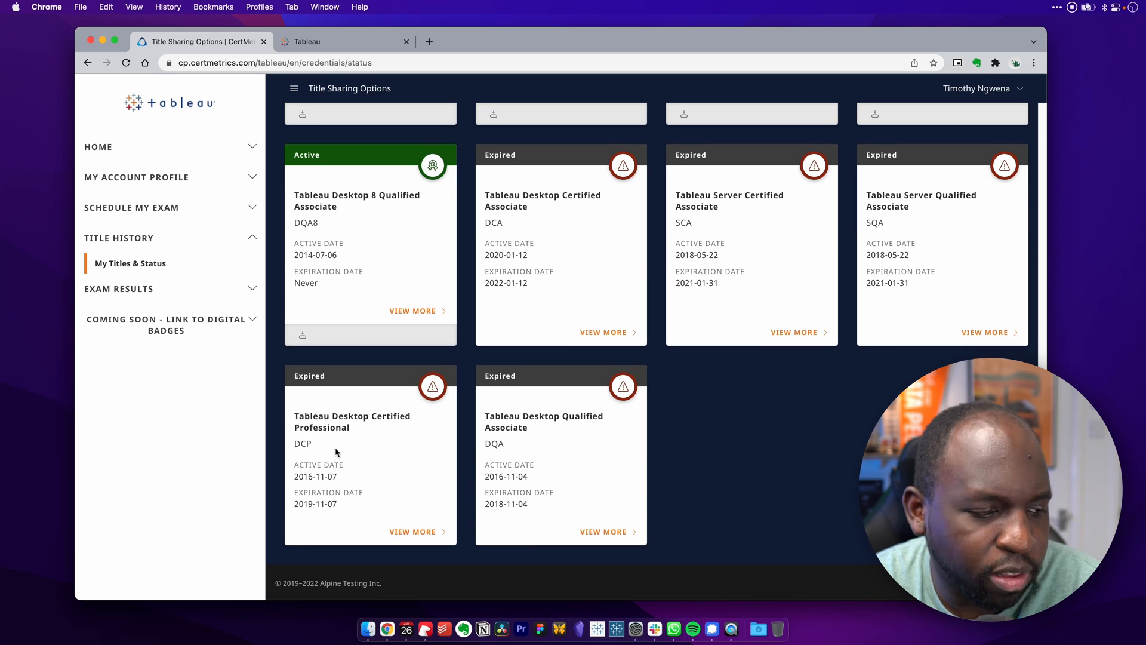
{"action": "mouse_move", "coordinate": [468, 449]}
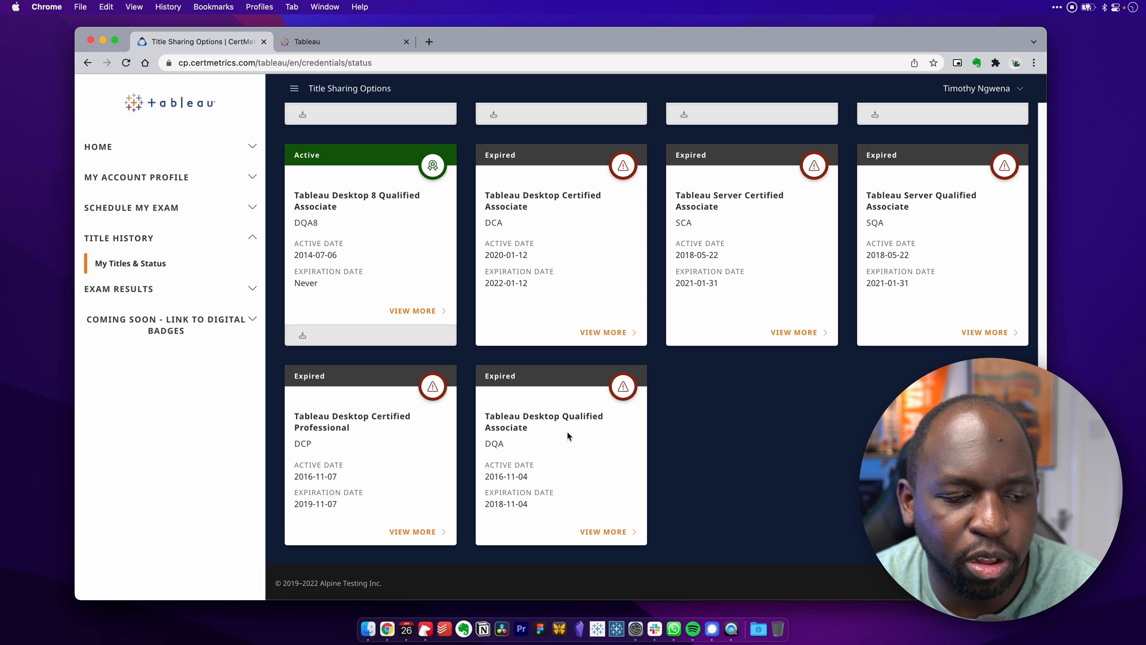
{"action": "scroll", "scroll_direction": "down", "scroll_amount": 3}
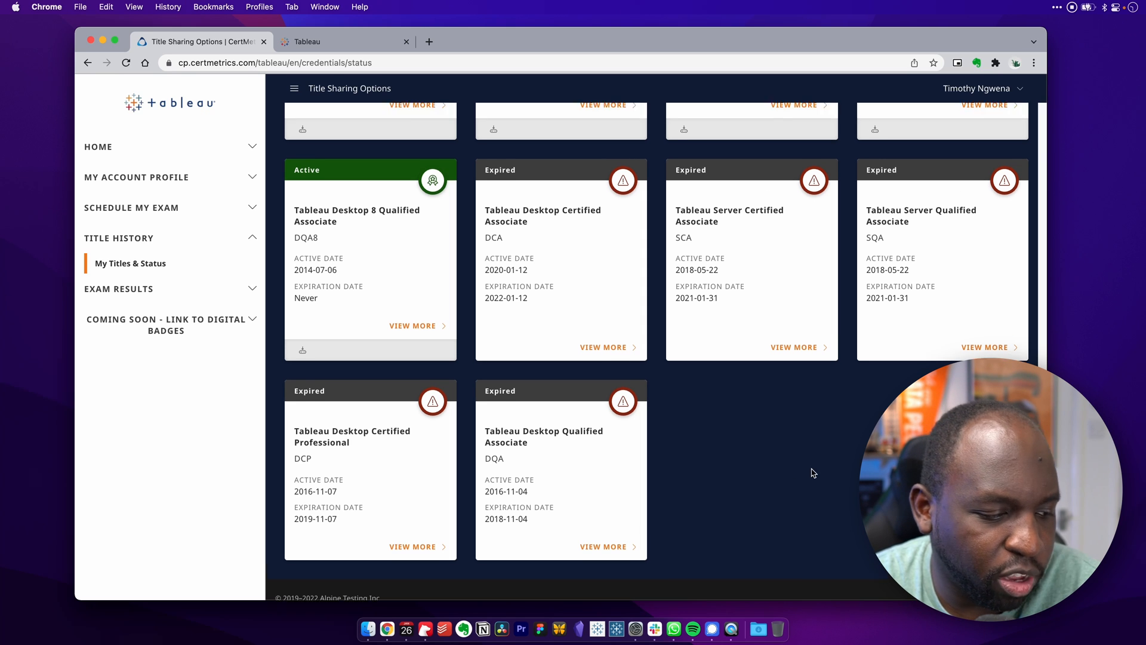
{"action": "scroll", "scroll_direction": "up", "scroll_amount": 3}
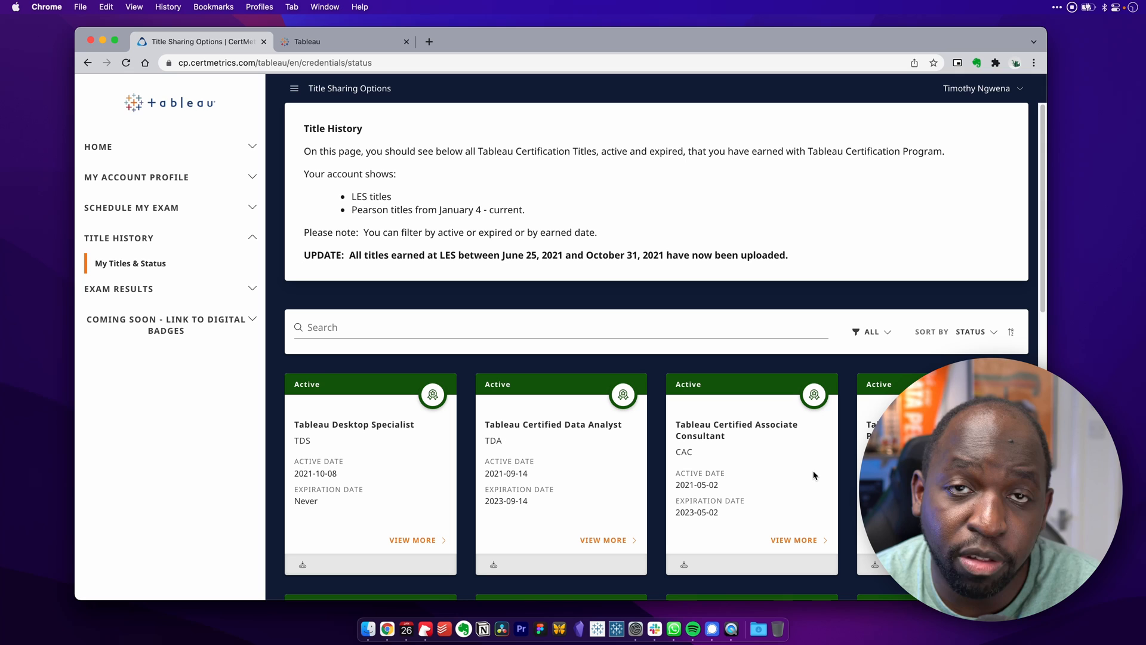
Open Dashboard under Home, scroll to Program Resources, and start a new browser tab
{"action": "scroll", "scroll_direction": "down", "scroll_amount": 3}
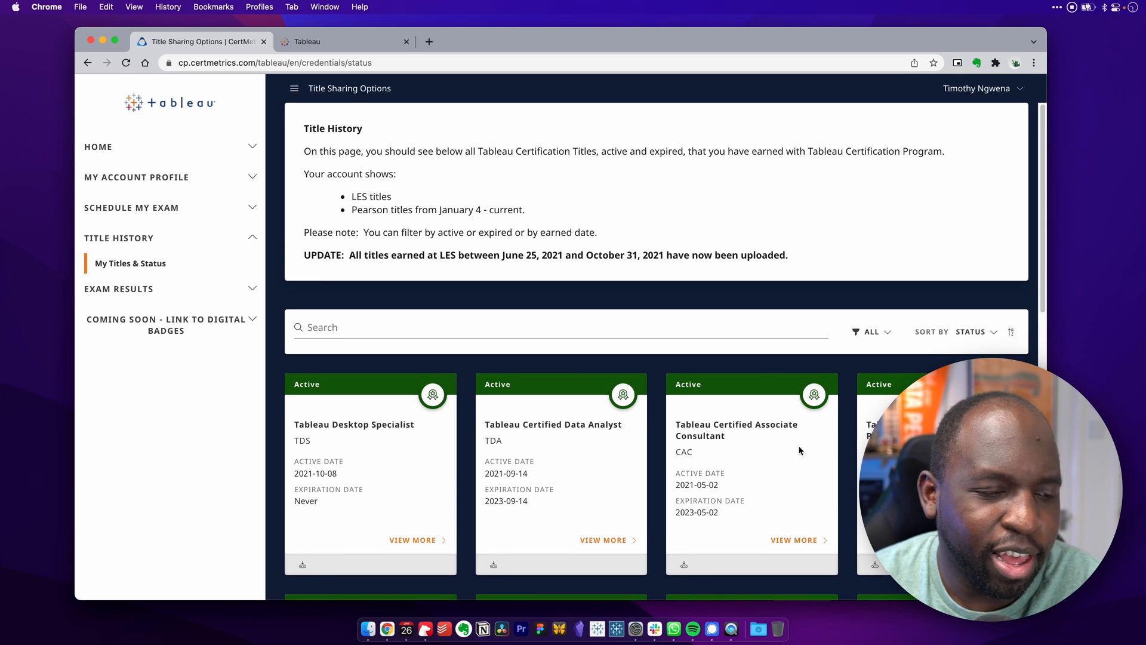
{"action": "mouse_move", "coordinate": [223, 264]}
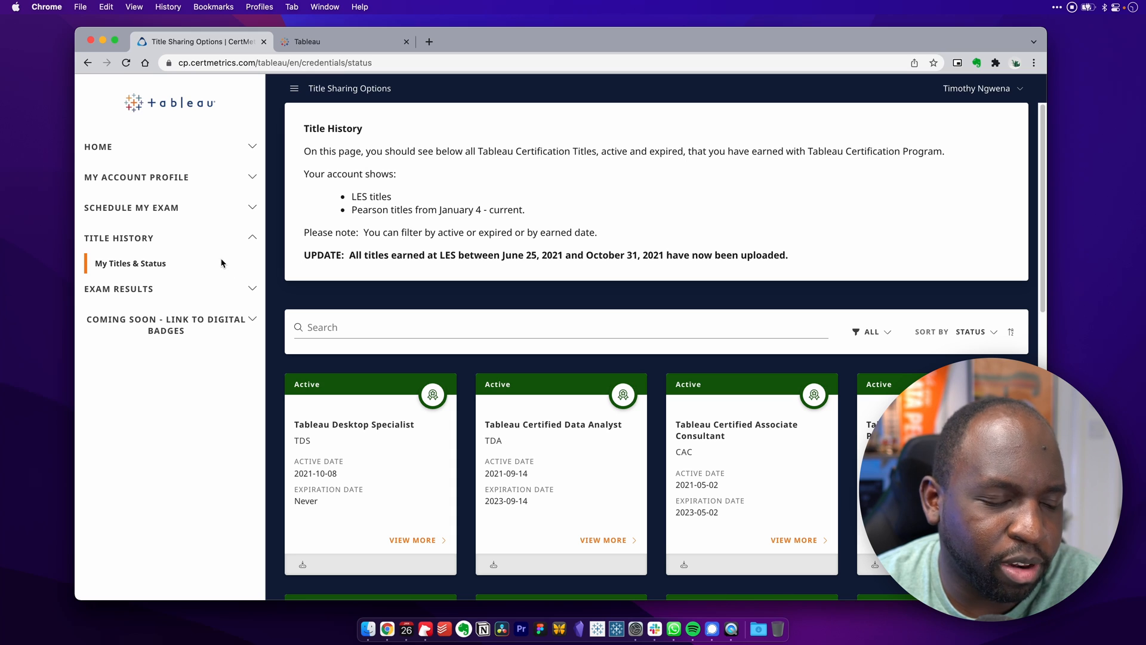
{"action": "mouse_move", "coordinate": [151, 177]}
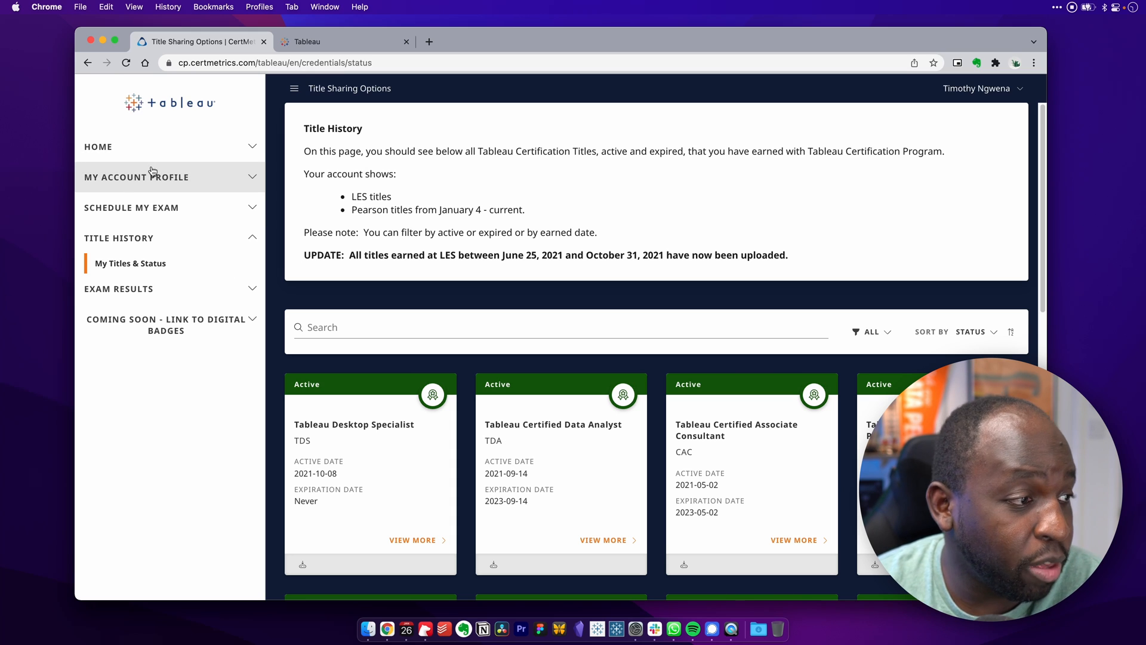
{"action": "left_click", "coordinate": [98, 146]}
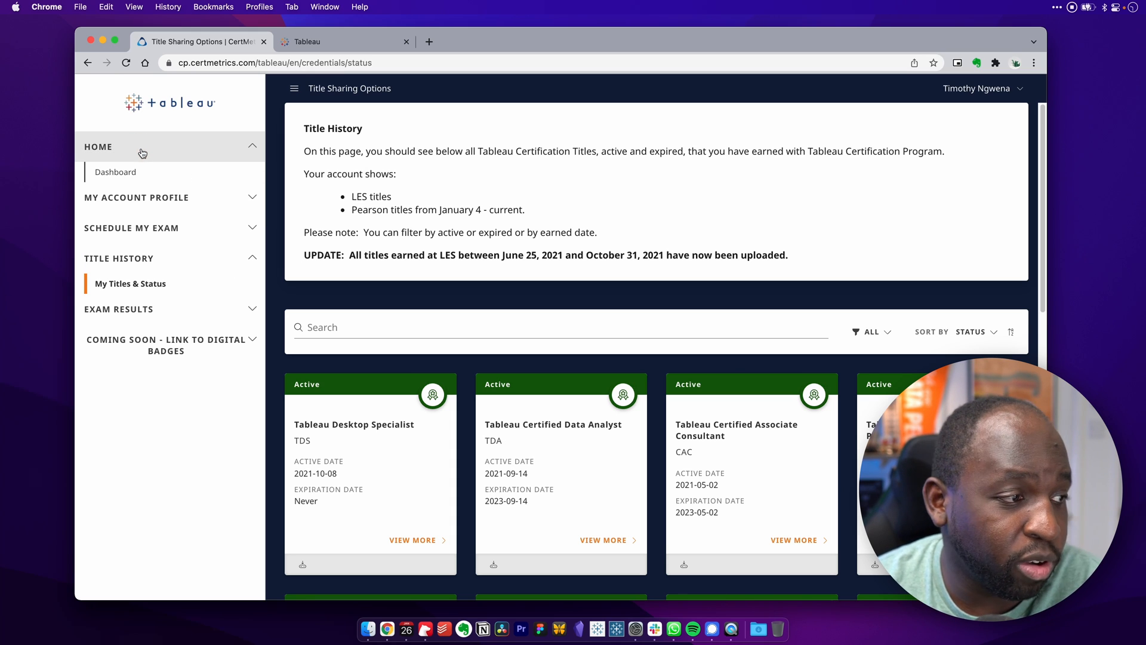
{"action": "left_click", "coordinate": [115, 172]}
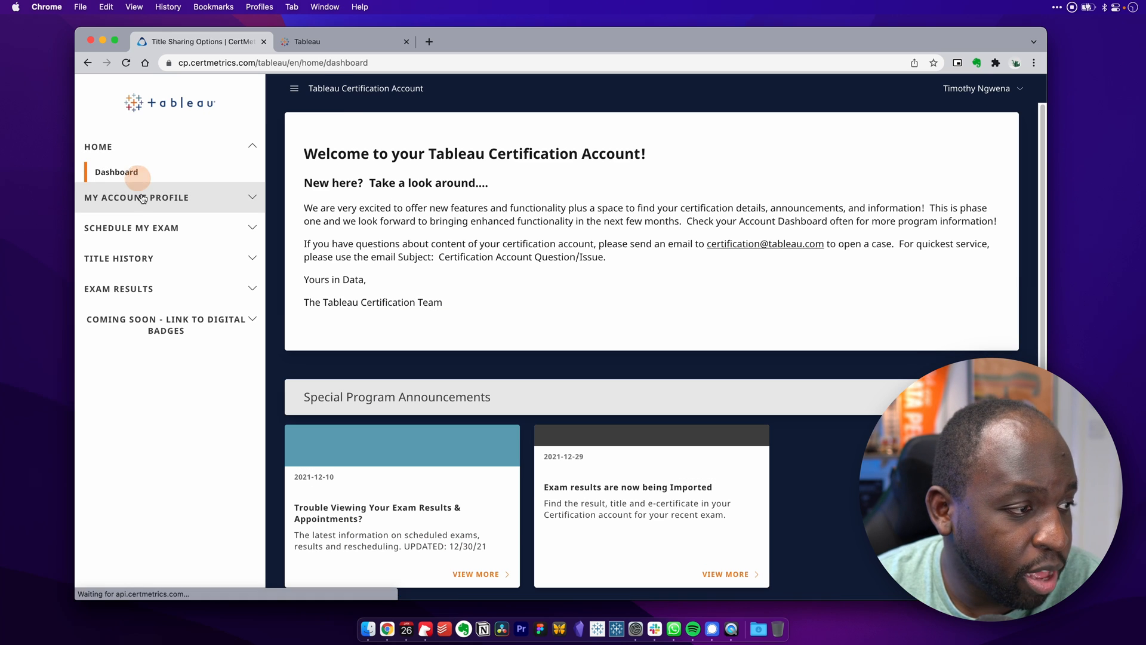
{"action": "scroll", "scroll_direction": "down", "scroll_amount": 3}
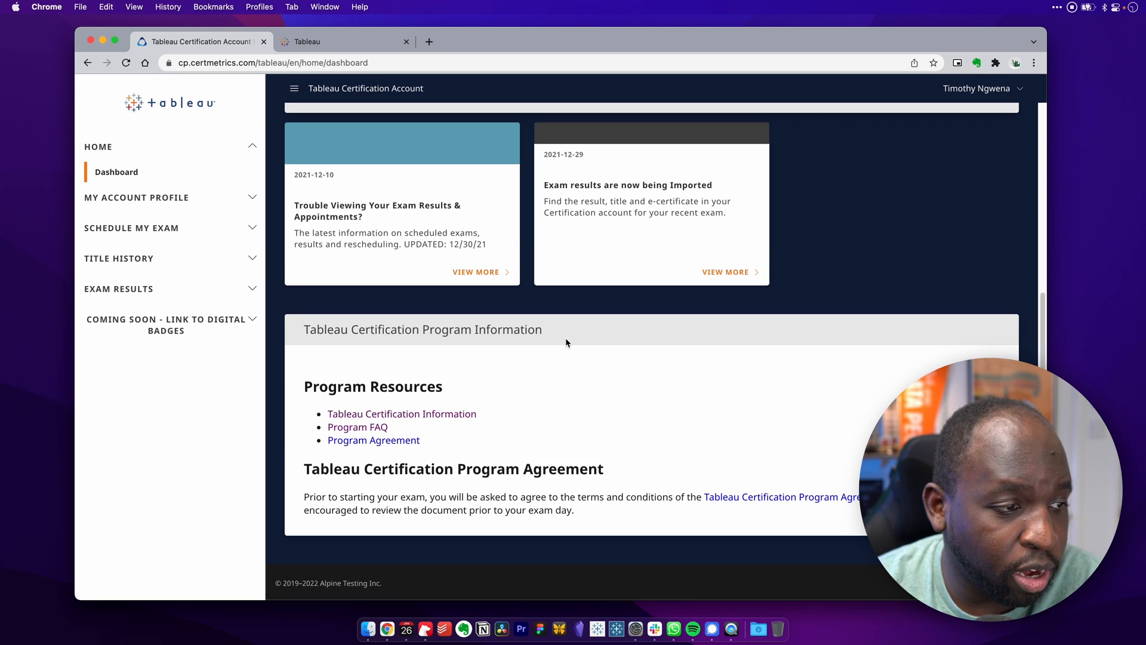
{"action": "left_click", "coordinate": [197, 324]}
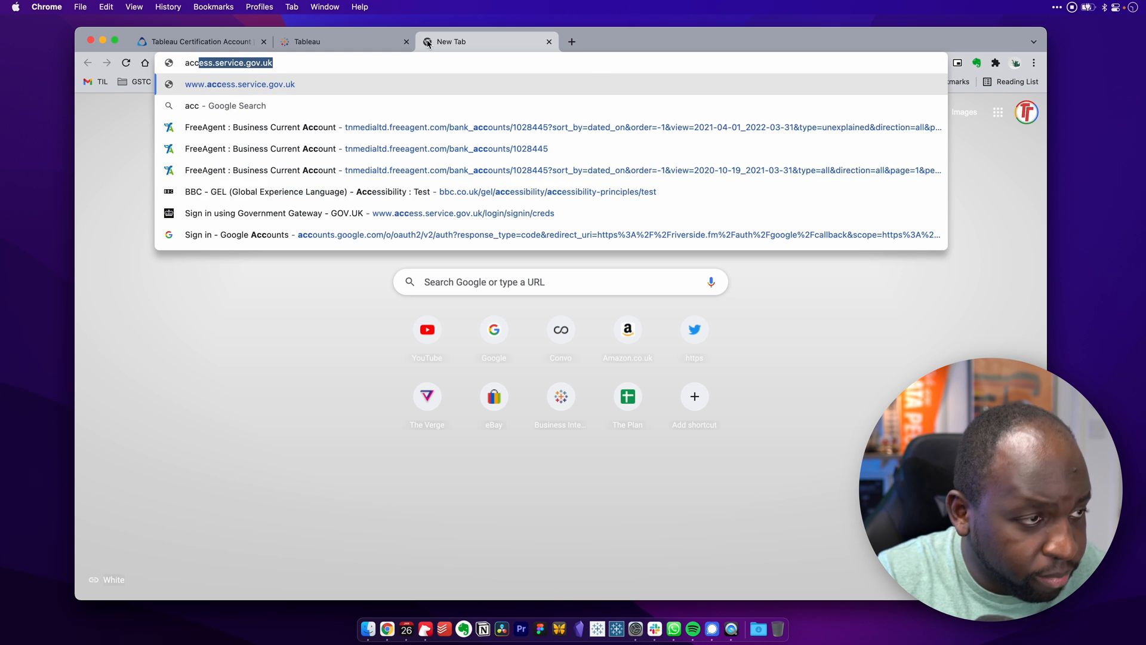
Search 'acclaim' and open the info.credly.com Digital Credentials result
{"action": "type", "text": "acclaim"}
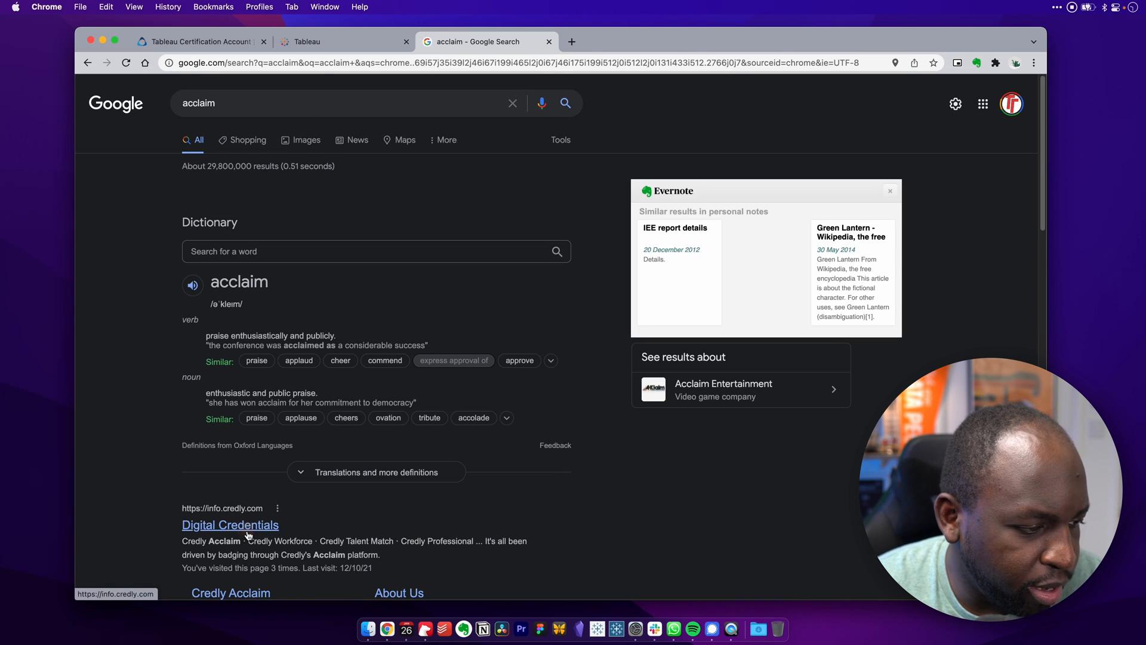
{"action": "left_click", "coordinate": [229, 524]}
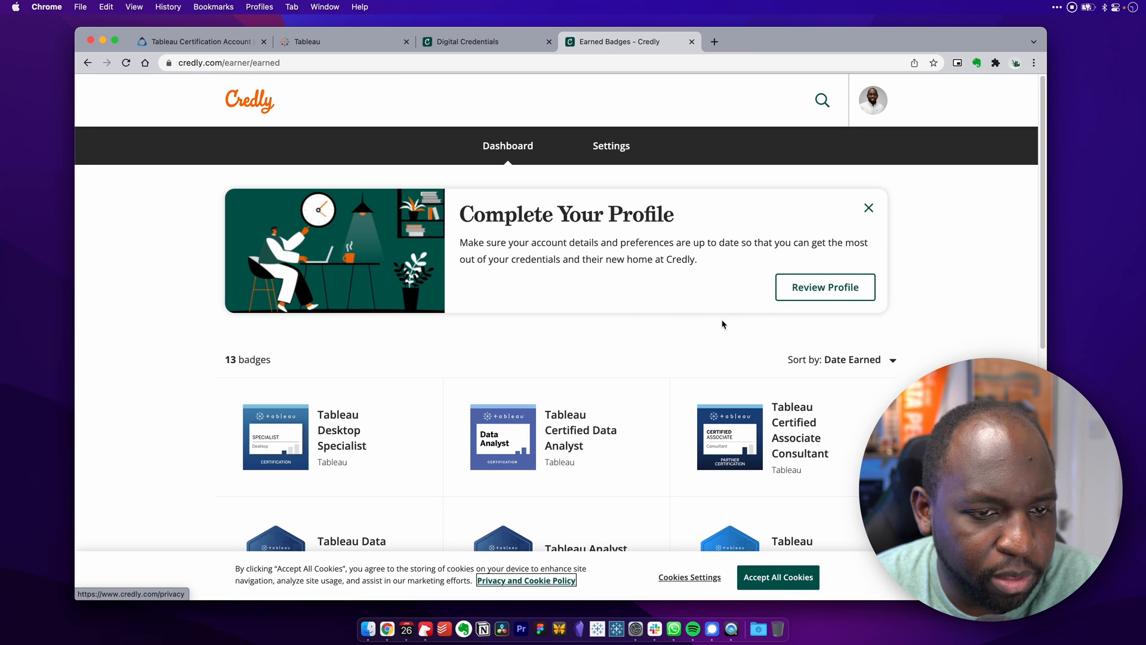
Dismiss the profile prompt, scroll through the 13 Credly badges, then return to CertMetrics
{"action": "left_click", "coordinate": [869, 207]}
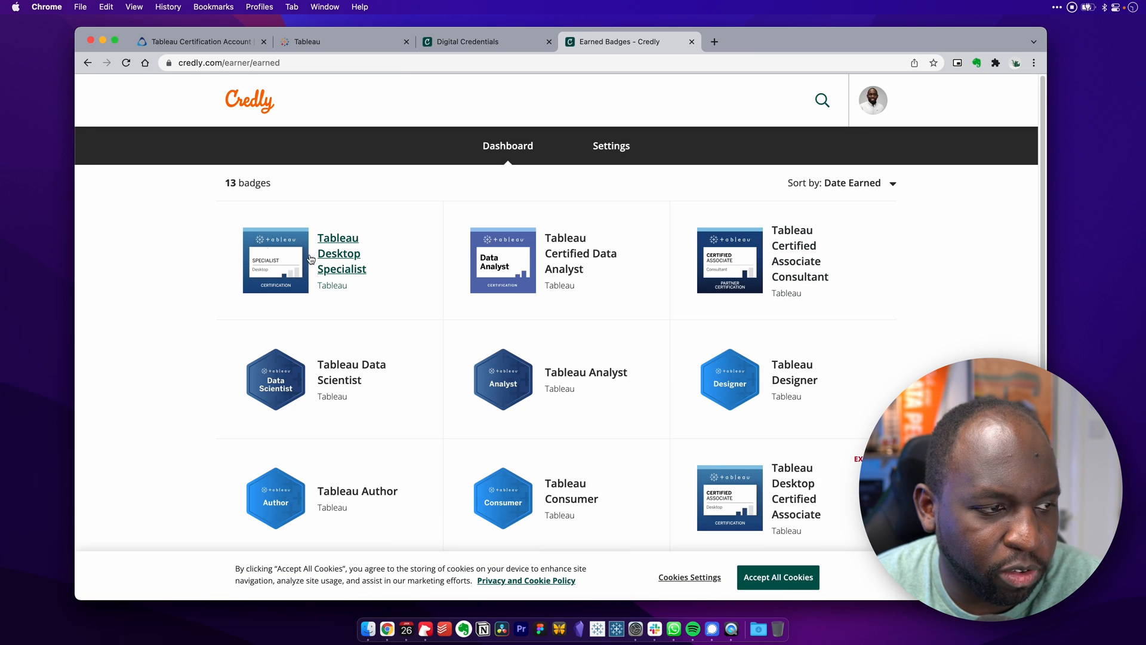
{"action": "mouse_move", "coordinate": [323, 306]}
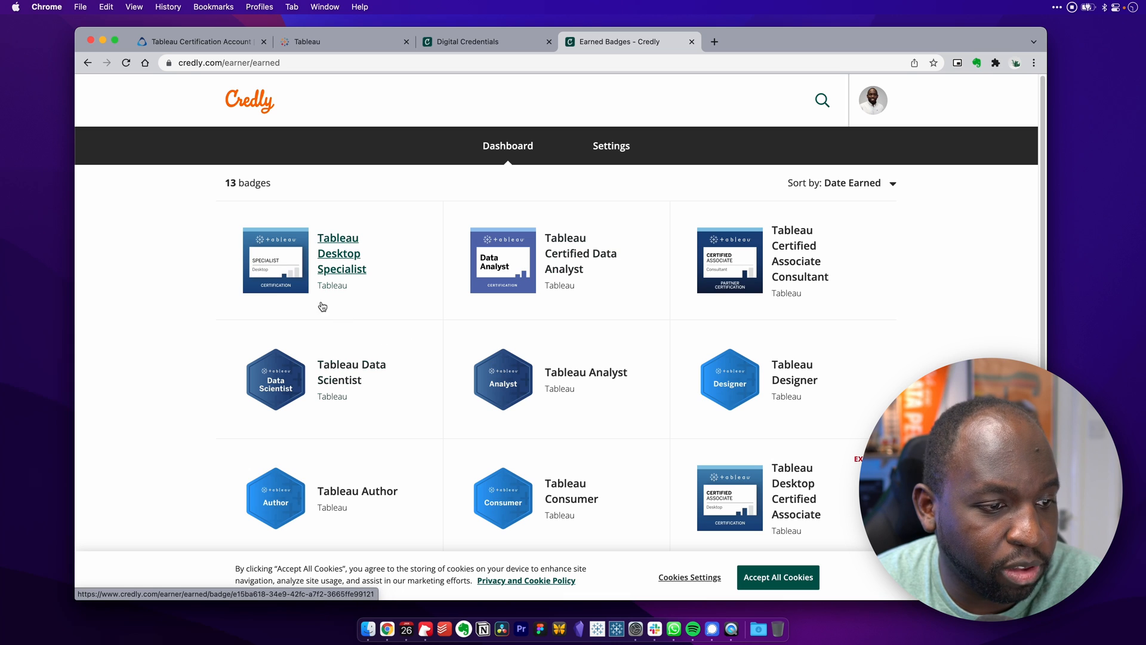
{"action": "mouse_move", "coordinate": [799, 276]}
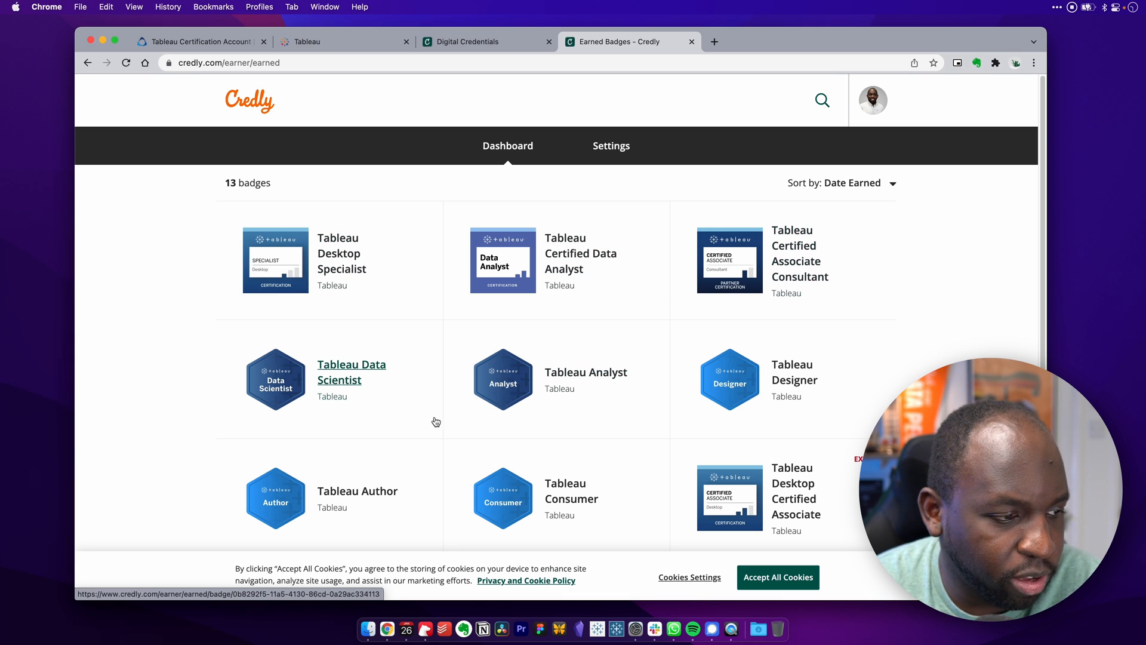
{"action": "left_click", "coordinate": [465, 42]}
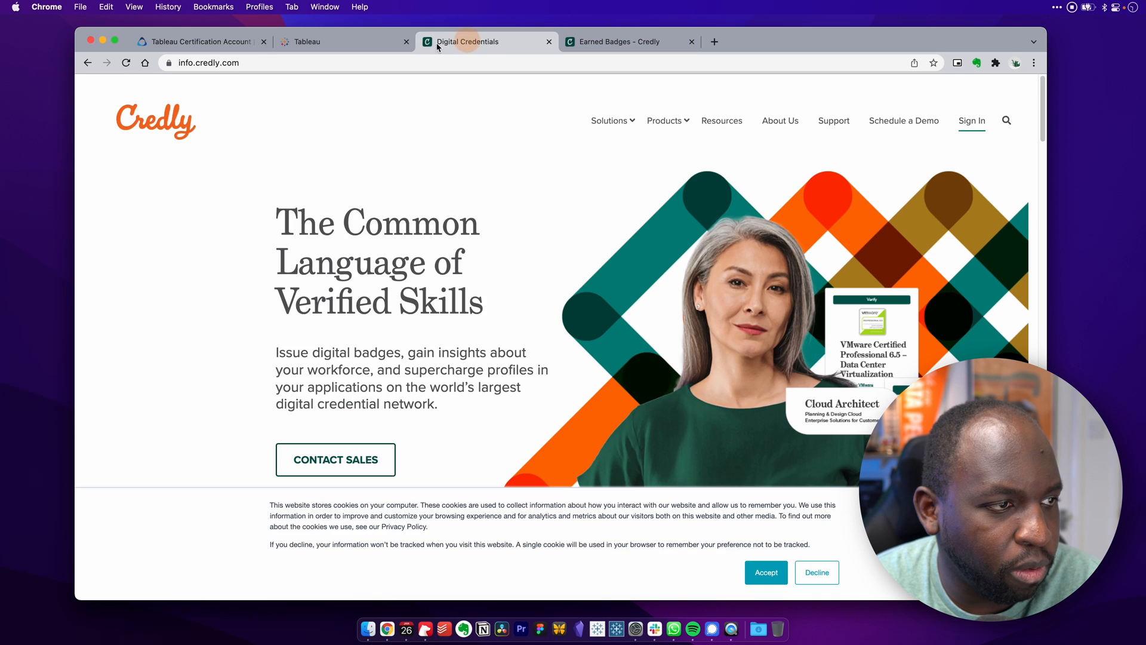
{"action": "left_click", "coordinate": [197, 41]}
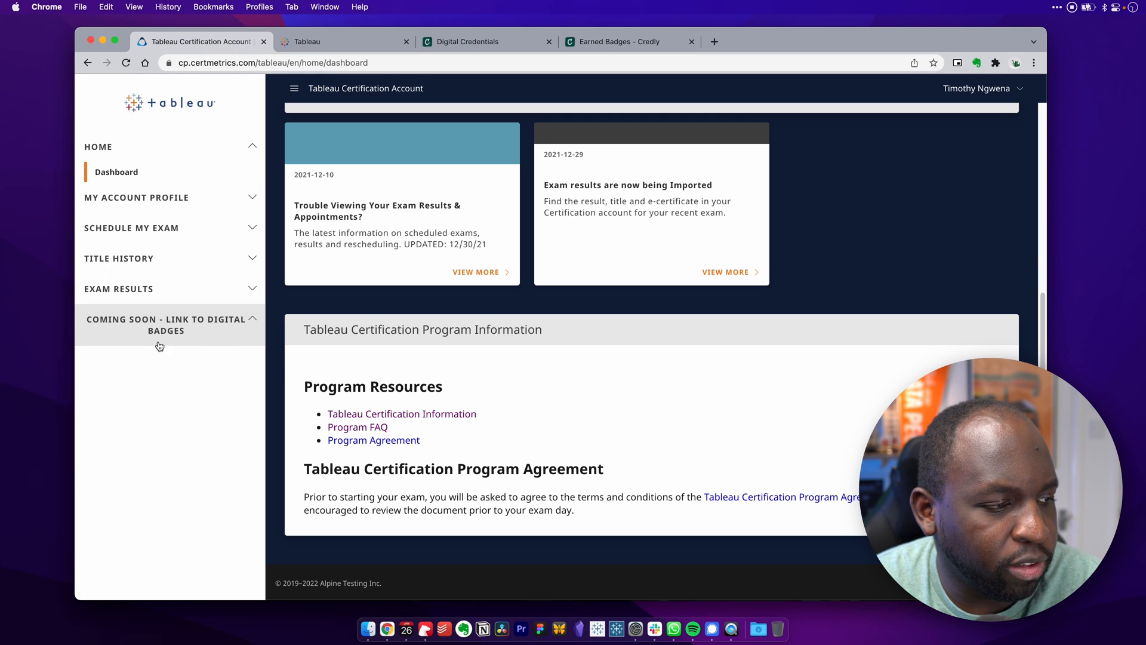
{"action": "mouse_move", "coordinate": [735, 52]}
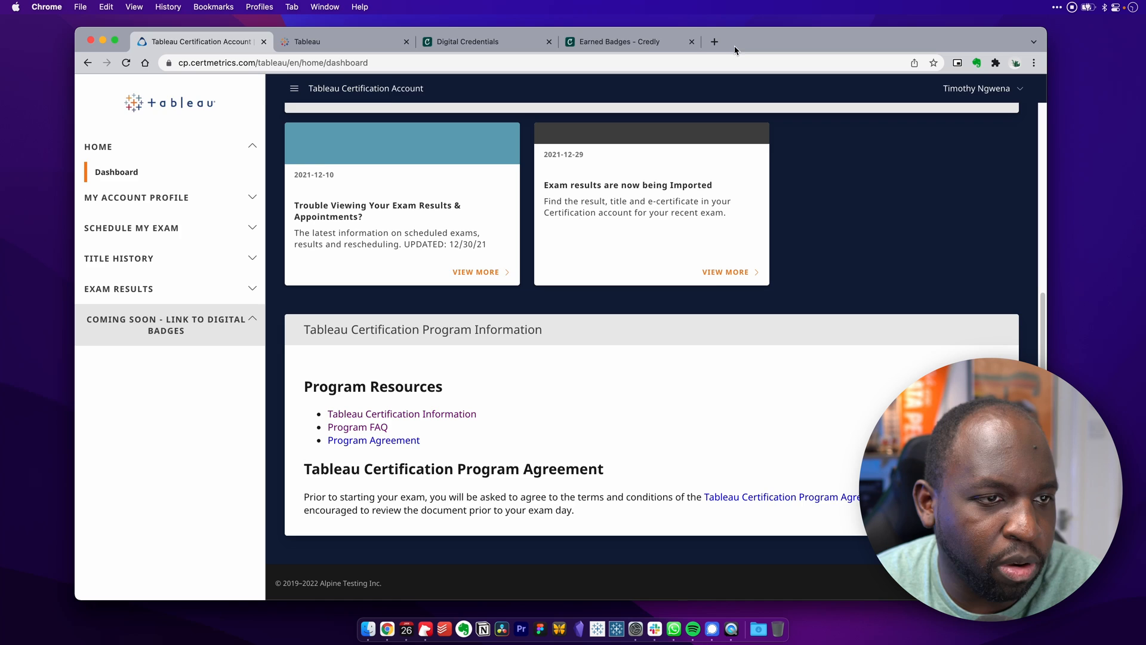
{"action": "left_click", "coordinate": [615, 41]}
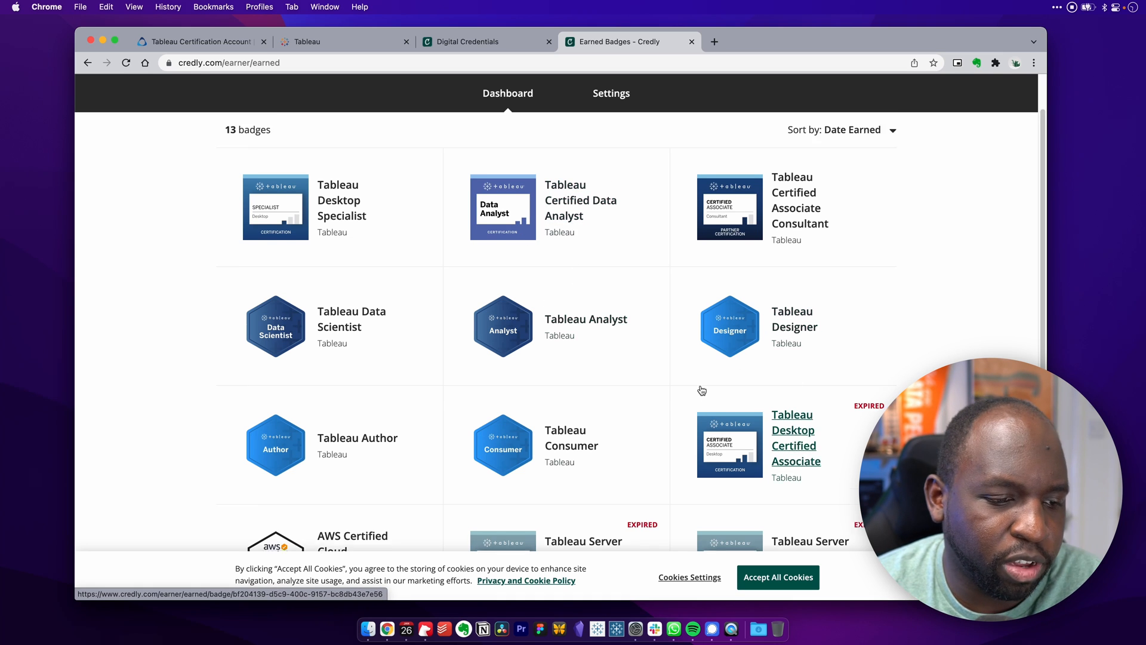
{"action": "scroll", "scroll_direction": "down", "scroll_amount": 3}
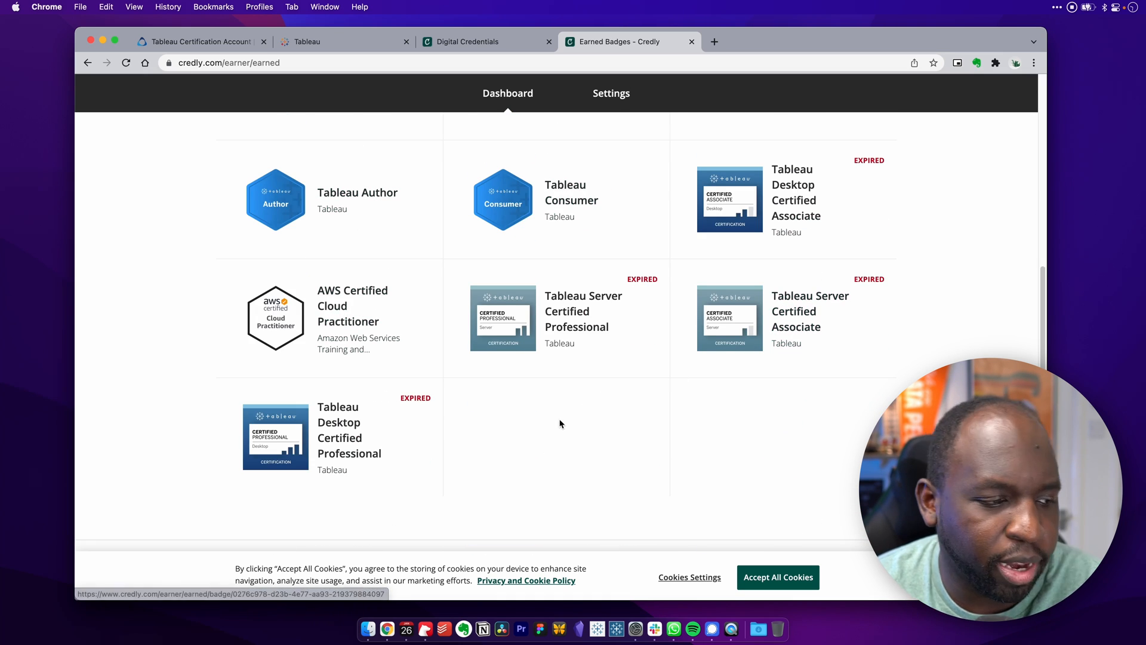
{"action": "mouse_move", "coordinate": [577, 310]}
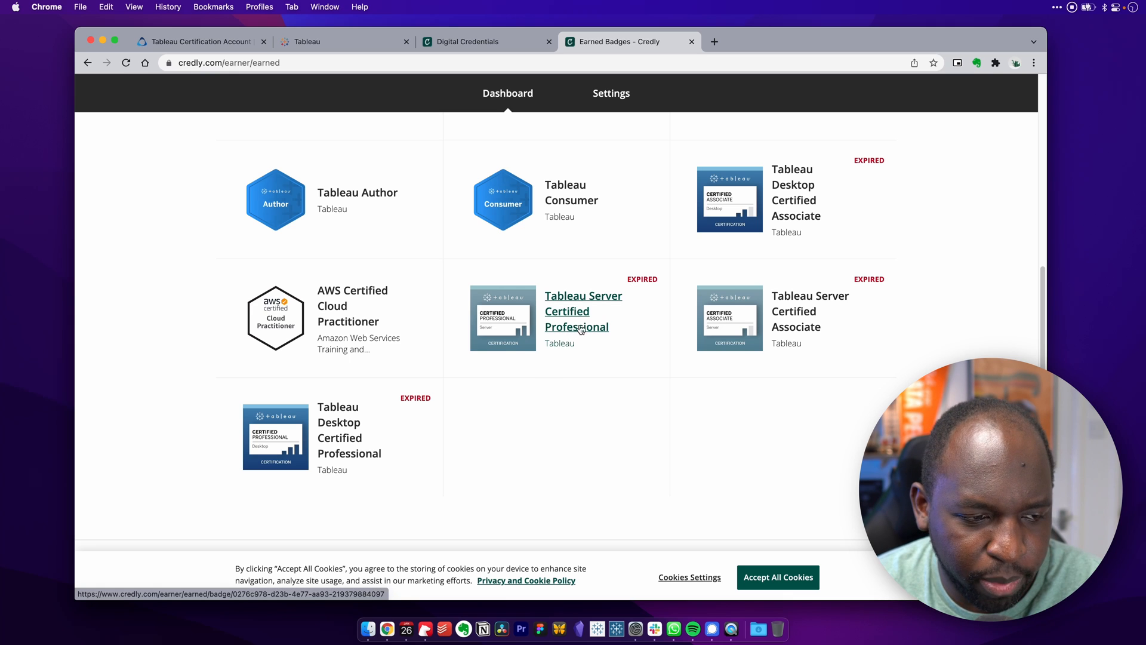
{"action": "mouse_move", "coordinate": [584, 417]}
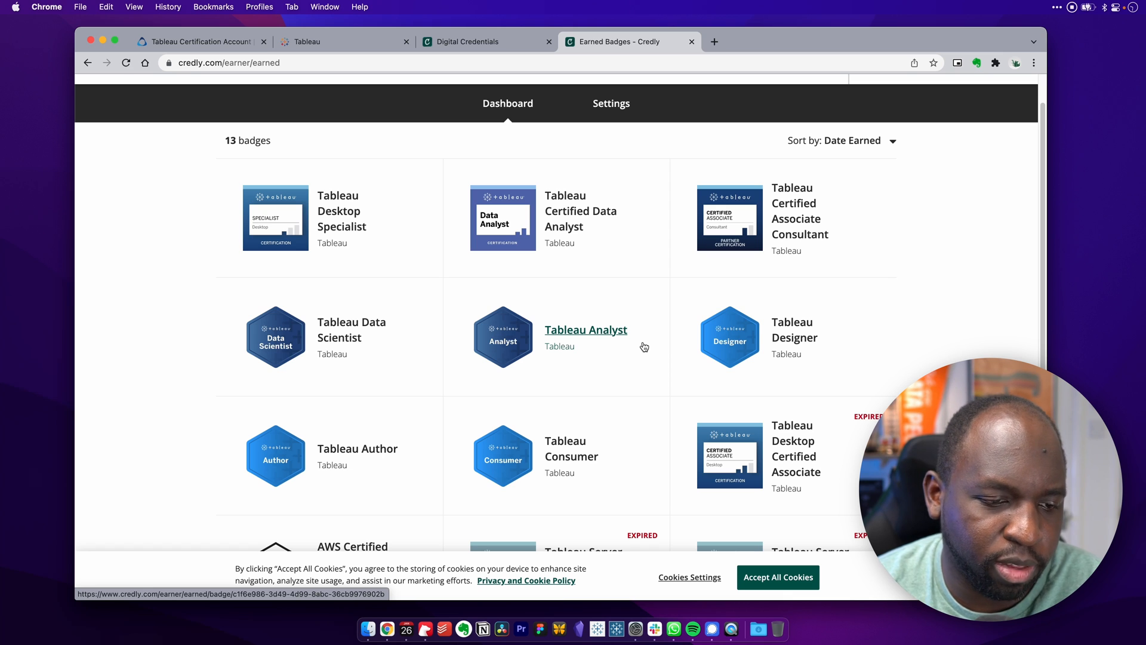
{"action": "mouse_move", "coordinate": [631, 357]}
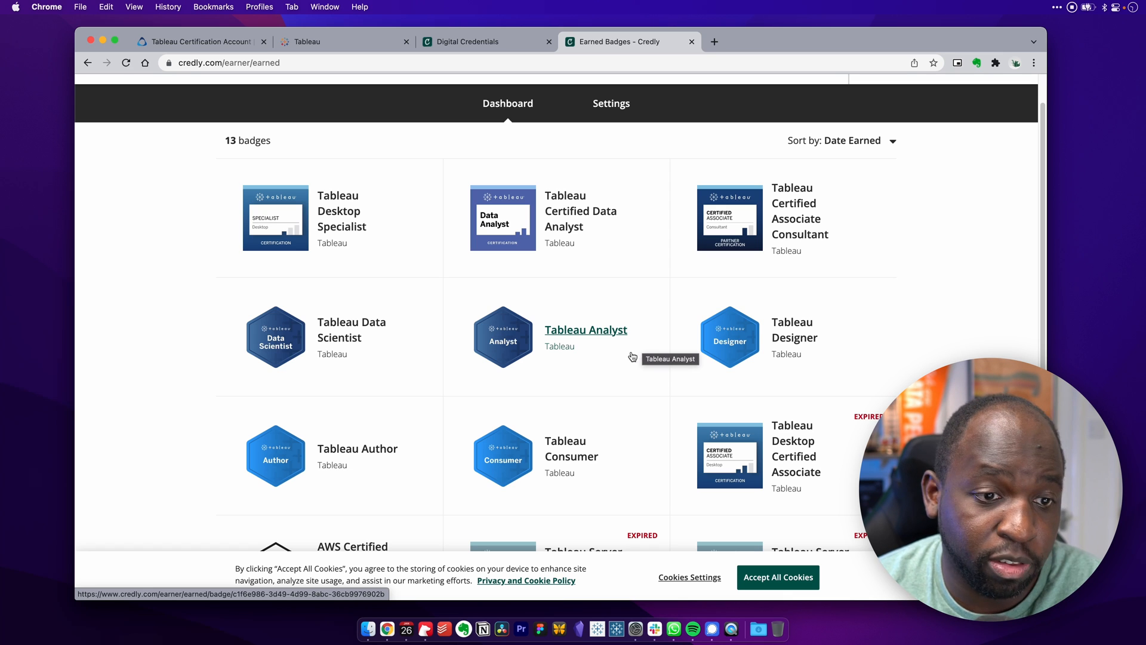
{"action": "mouse_move", "coordinate": [613, 361]}
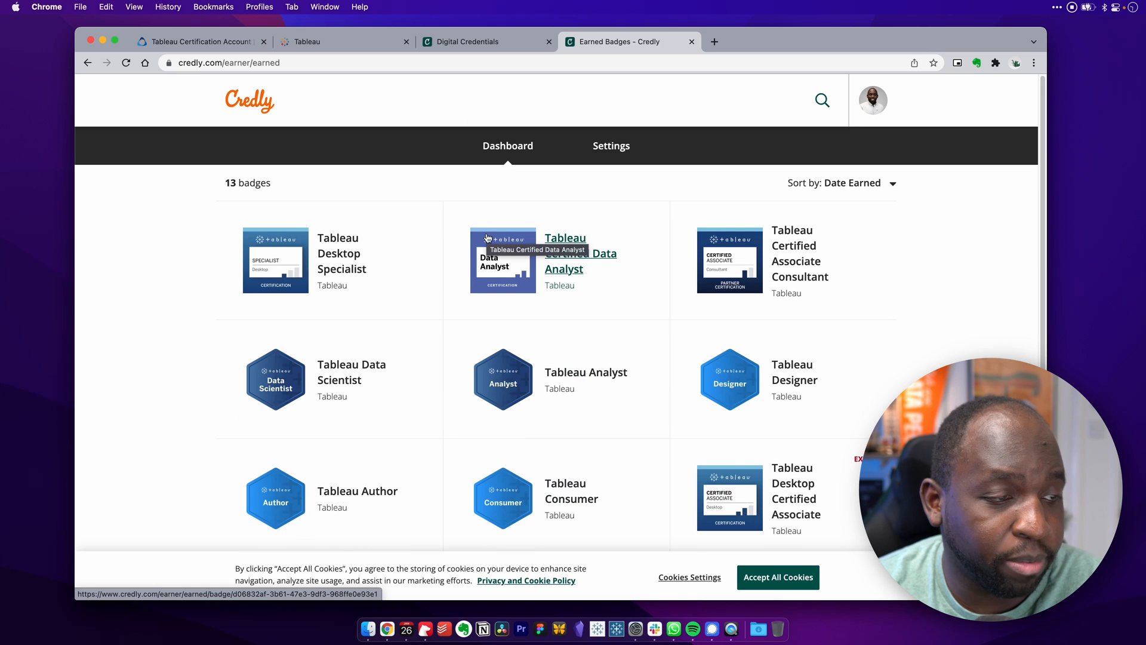
{"action": "left_click", "coordinate": [197, 41]}
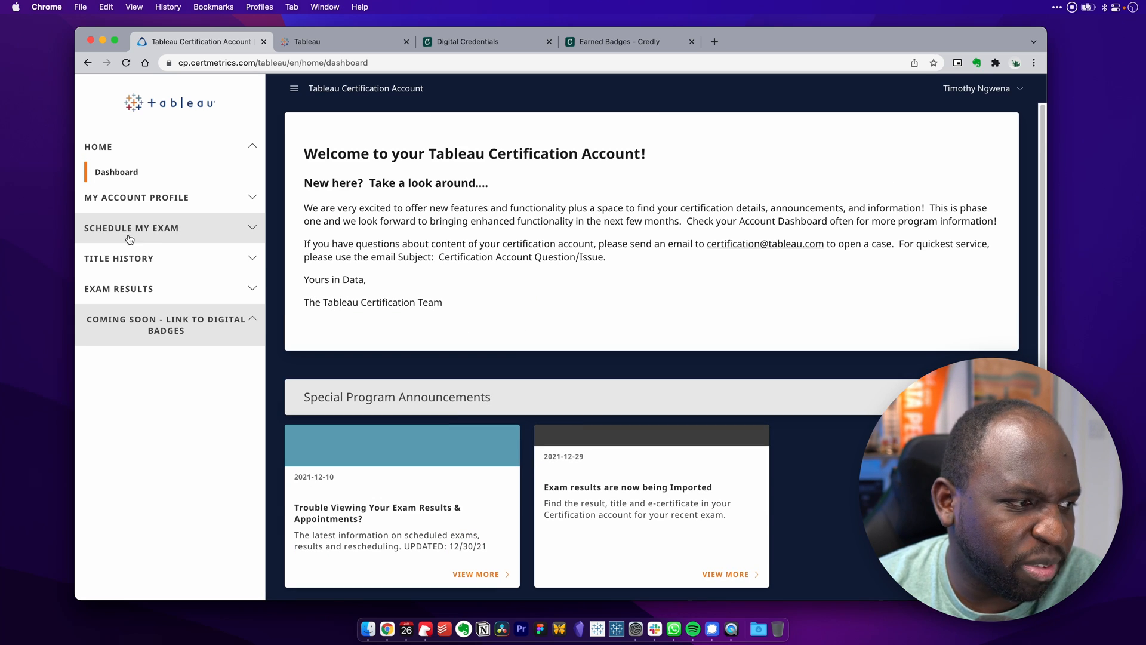
Expand Schedule My Exam, open 'Schedule or Manage my exam with Pearson', and expand Title History
{"action": "left_click", "coordinate": [131, 227]}
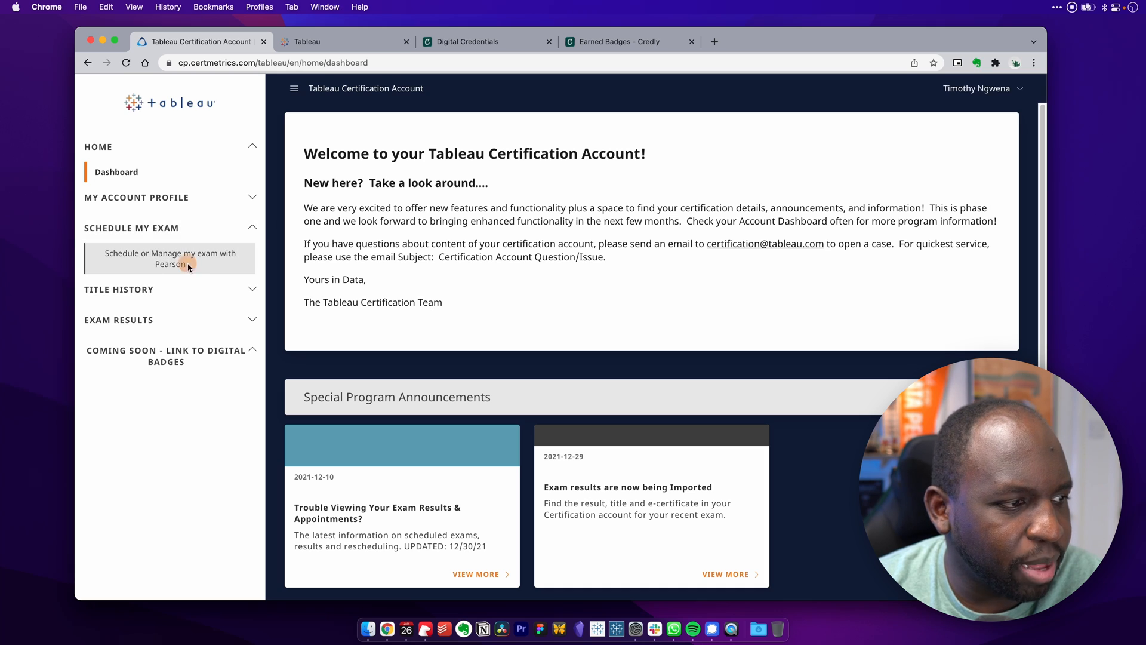
{"action": "left_click", "coordinate": [172, 258]}
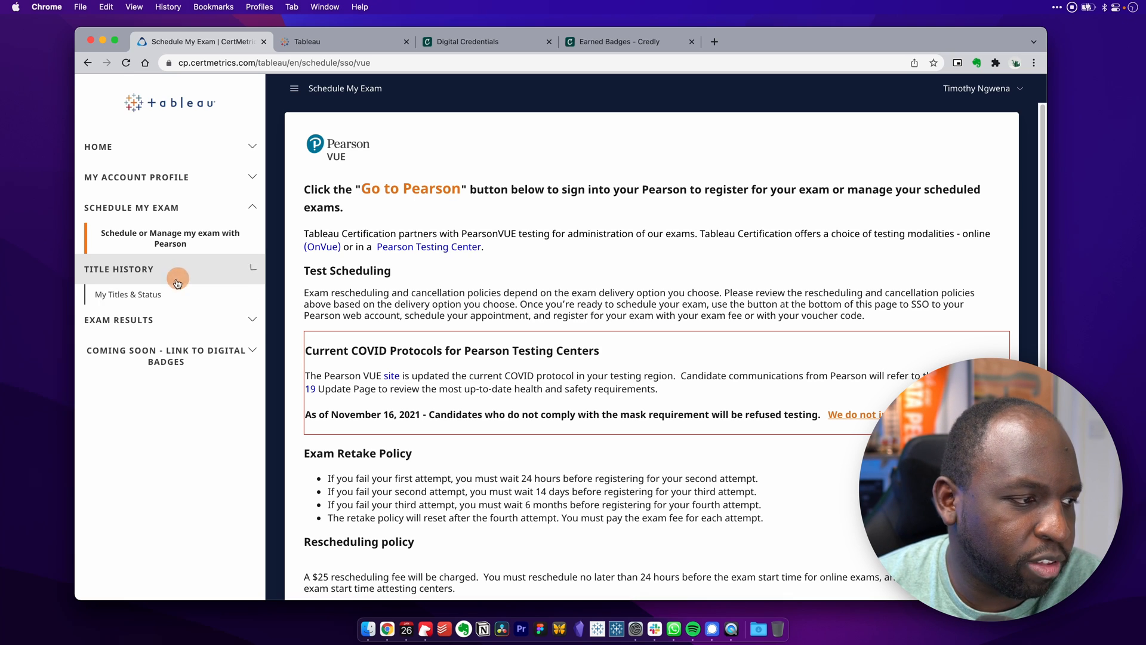
{"action": "left_click", "coordinate": [118, 320]}
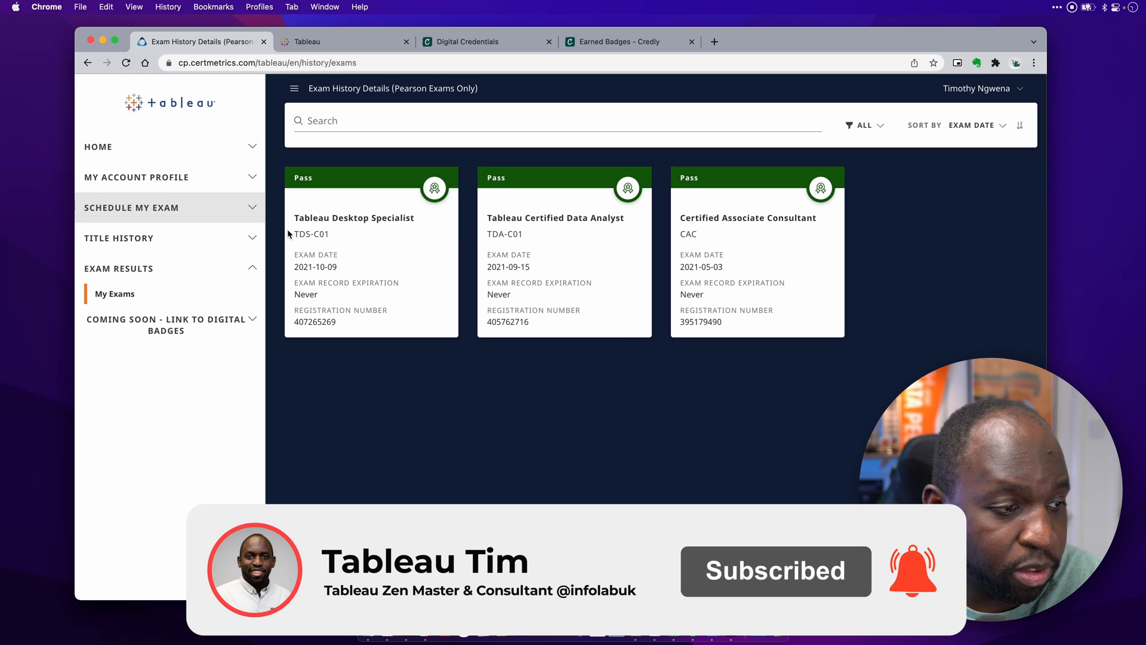
{"action": "mouse_move", "coordinate": [729, 232]}
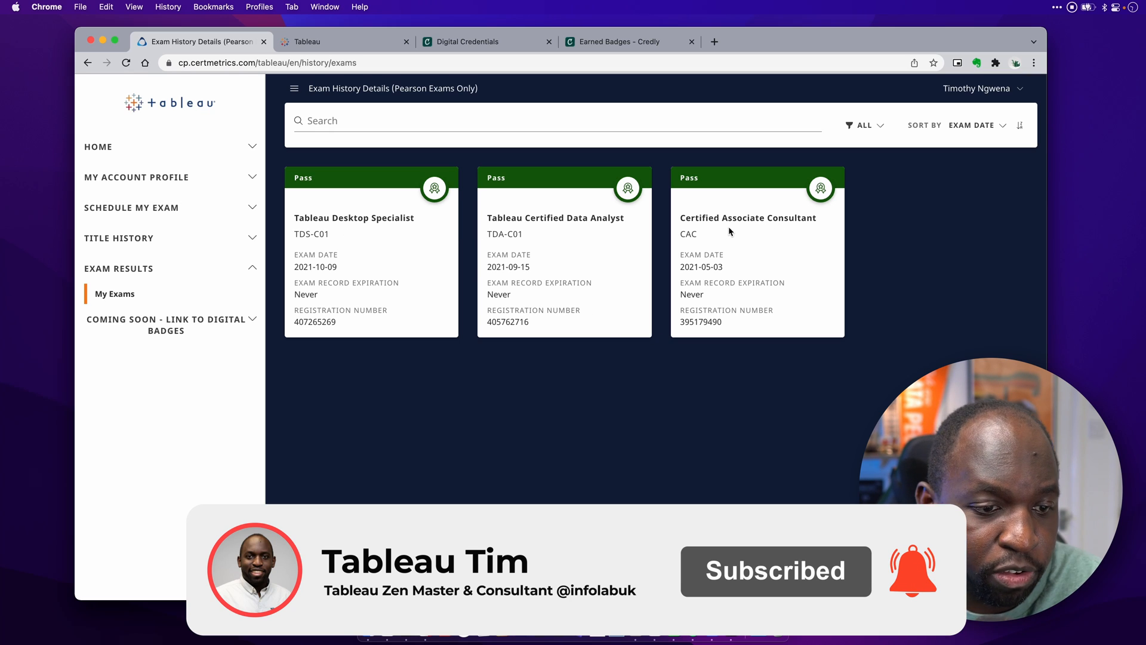
{"action": "mouse_move", "coordinate": [545, 240]}
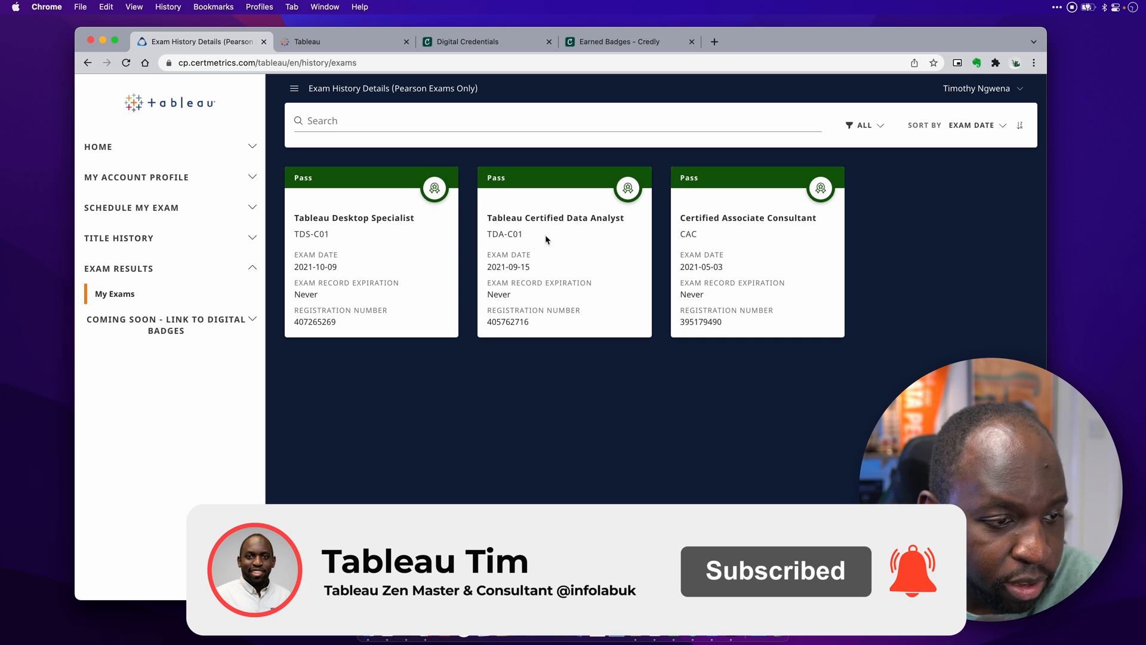